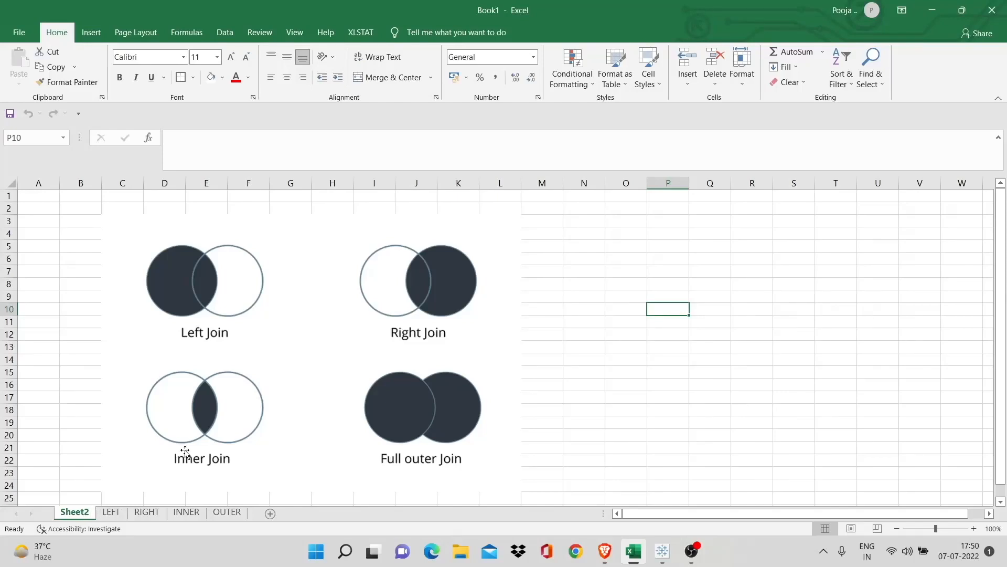
{"action": "mouse_move", "coordinate": [299, 415]}
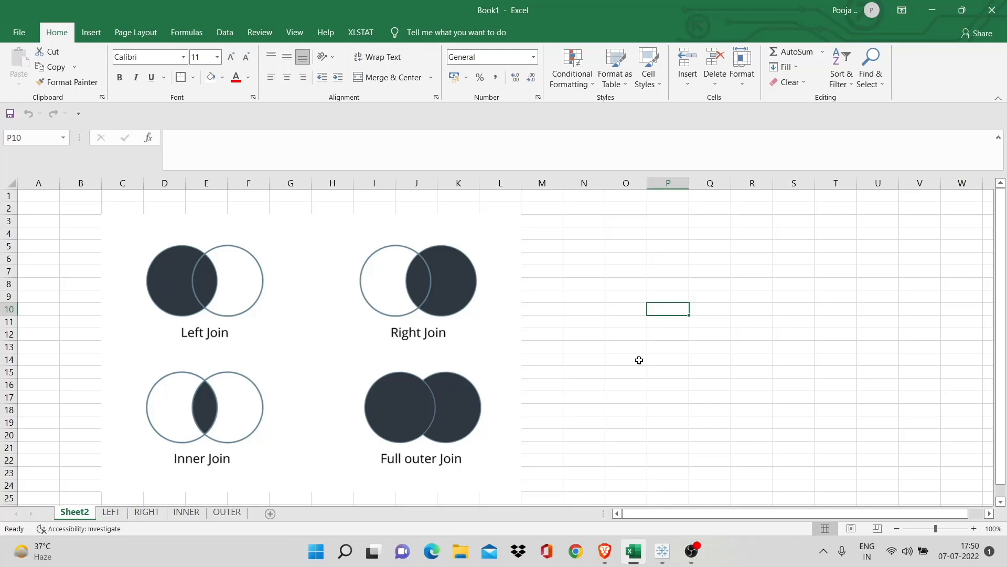
Switch to the LEFT sheet holding Table 1, Table 2 and the left-join diagram.
{"action": "left_click", "coordinate": [626, 360]}
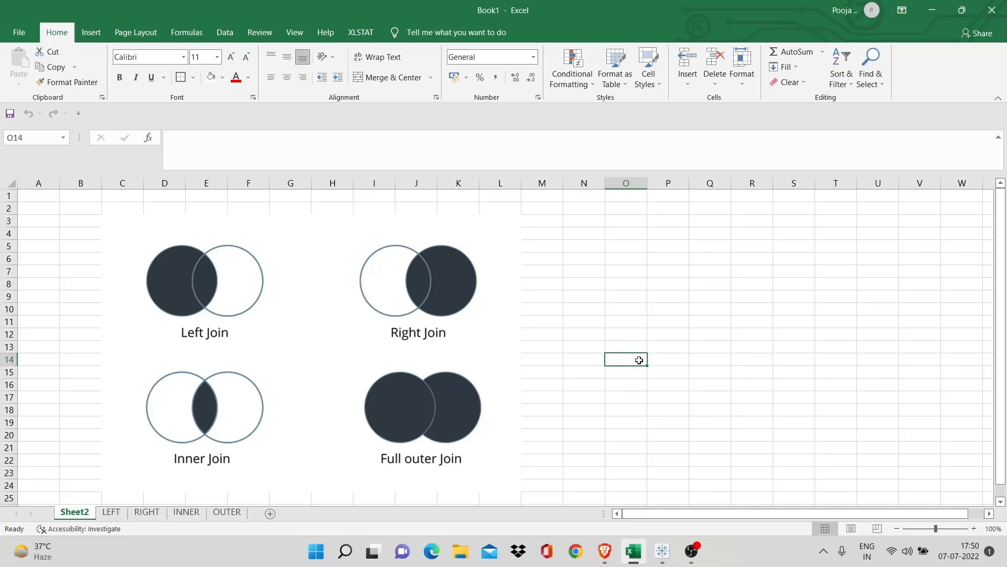
{"action": "mouse_move", "coordinate": [590, 368]}
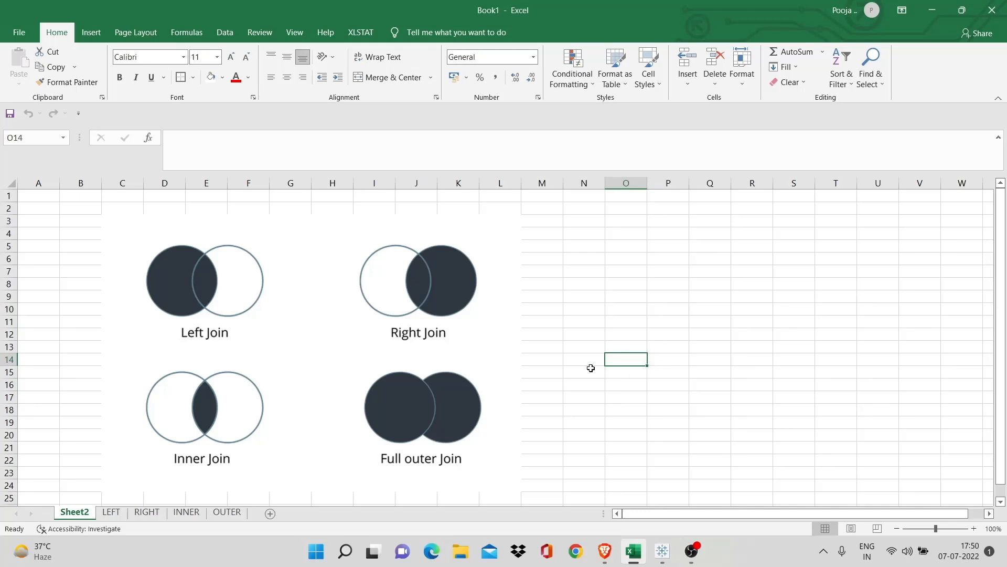
{"action": "mouse_move", "coordinate": [532, 354]}
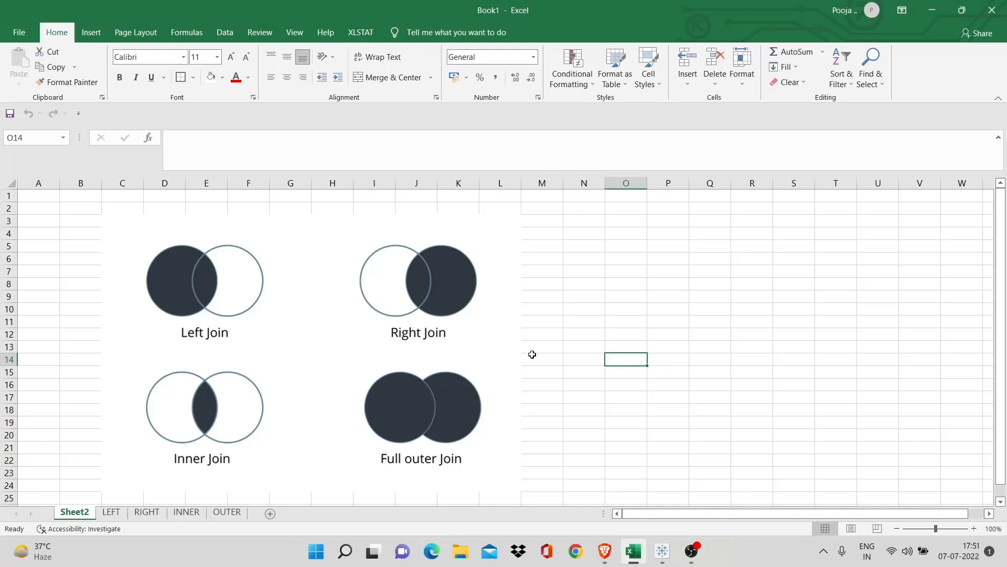
{"action": "mouse_move", "coordinate": [536, 358]}
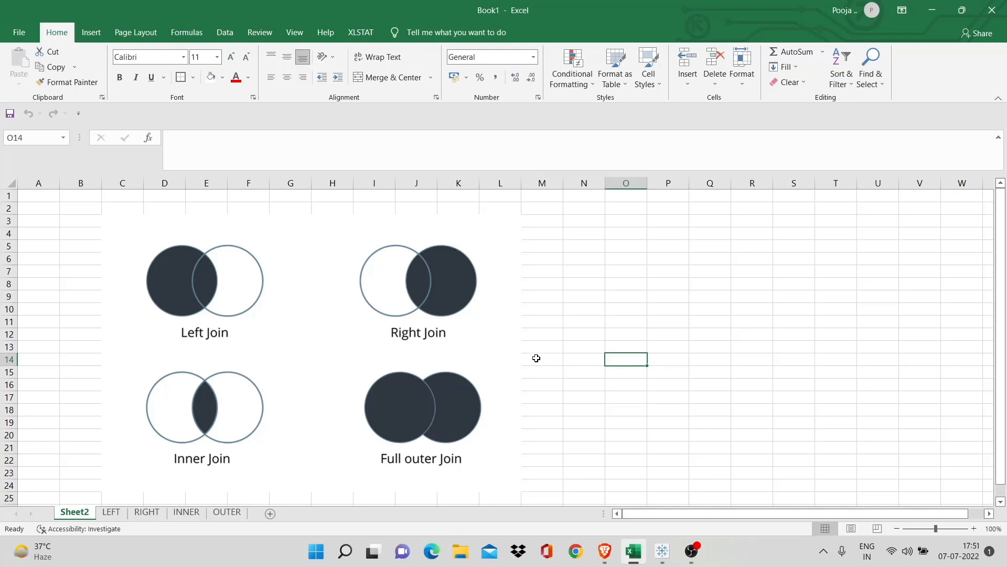
{"action": "mouse_move", "coordinate": [486, 327]}
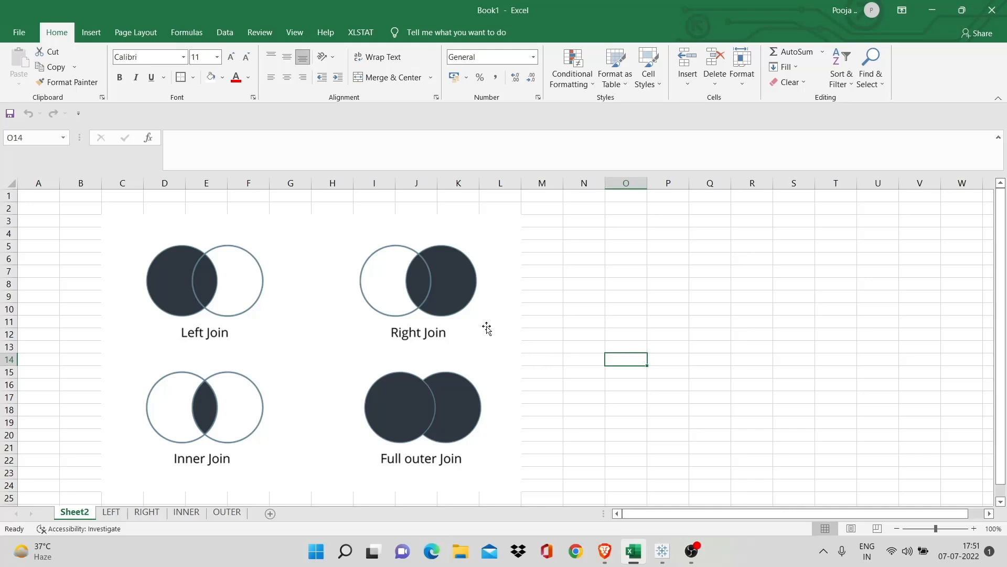
{"action": "left_click", "coordinate": [584, 348]}
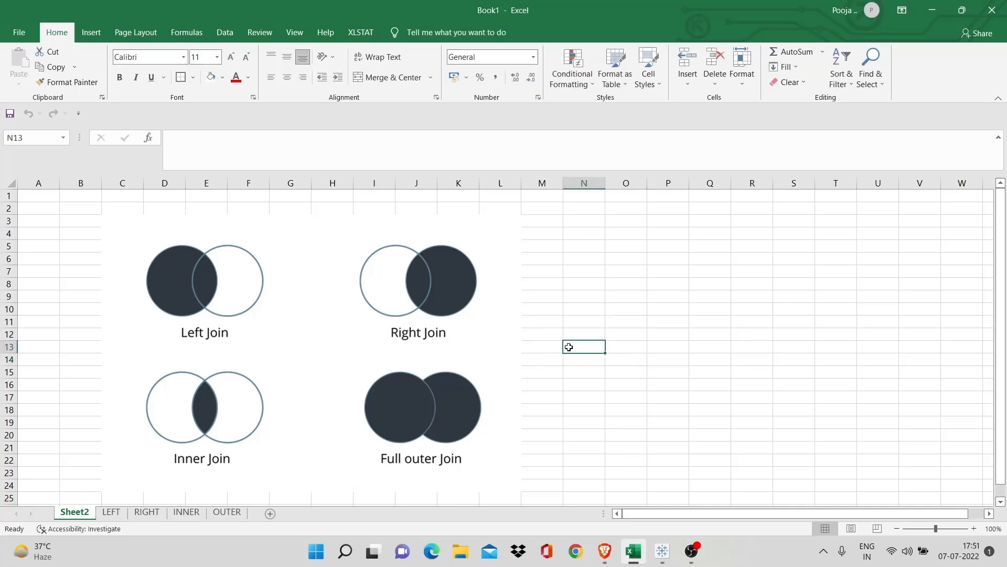
{"action": "mouse_move", "coordinate": [614, 368]}
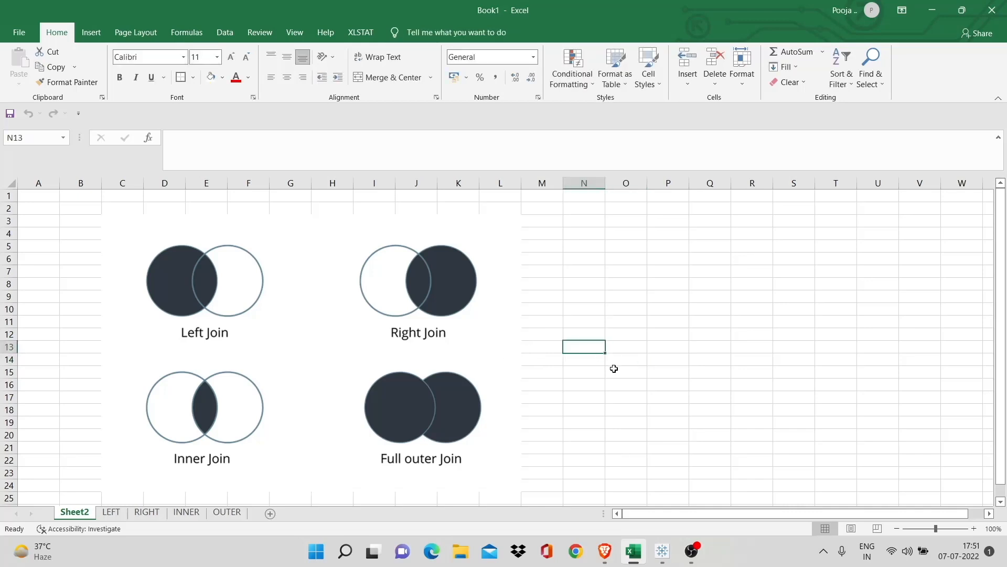
{"action": "mouse_move", "coordinate": [567, 364]}
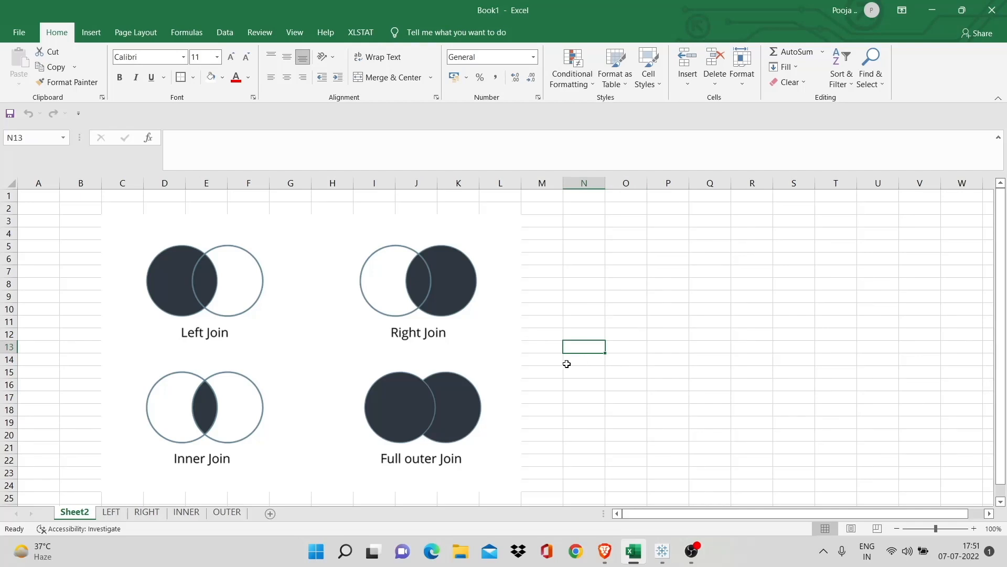
{"action": "mouse_move", "coordinate": [396, 310]}
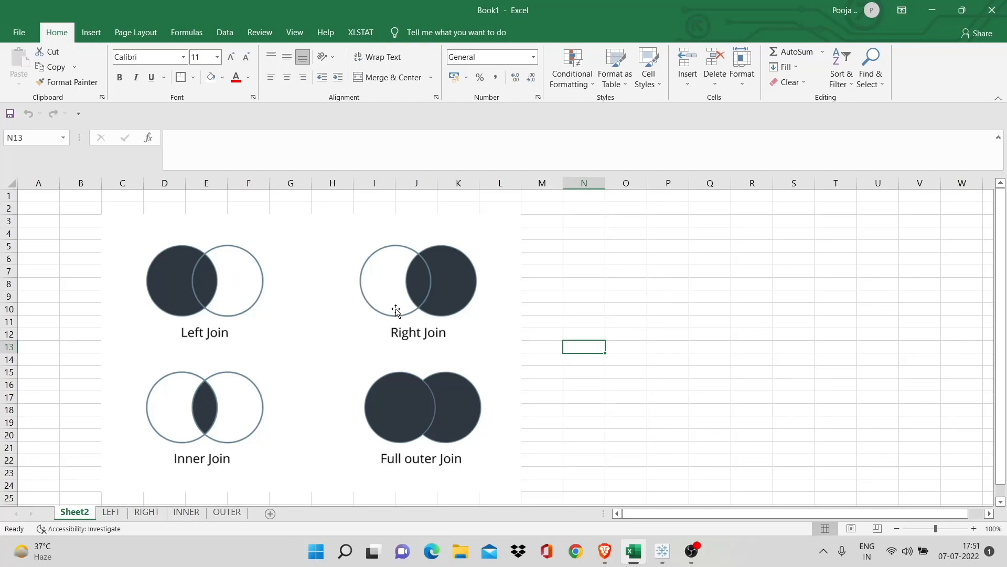
{"action": "mouse_move", "coordinate": [238, 418]}
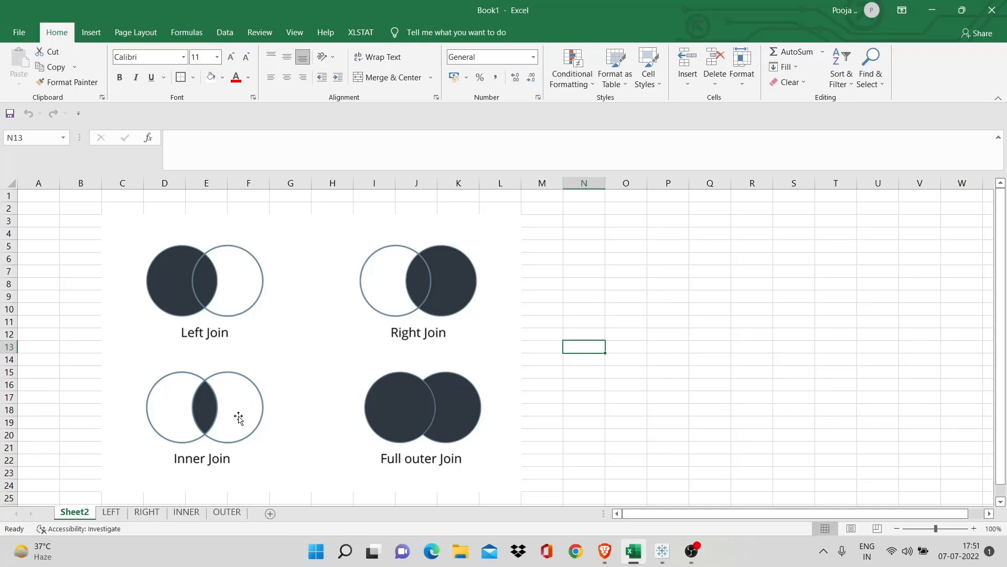
{"action": "mouse_move", "coordinate": [424, 426]}
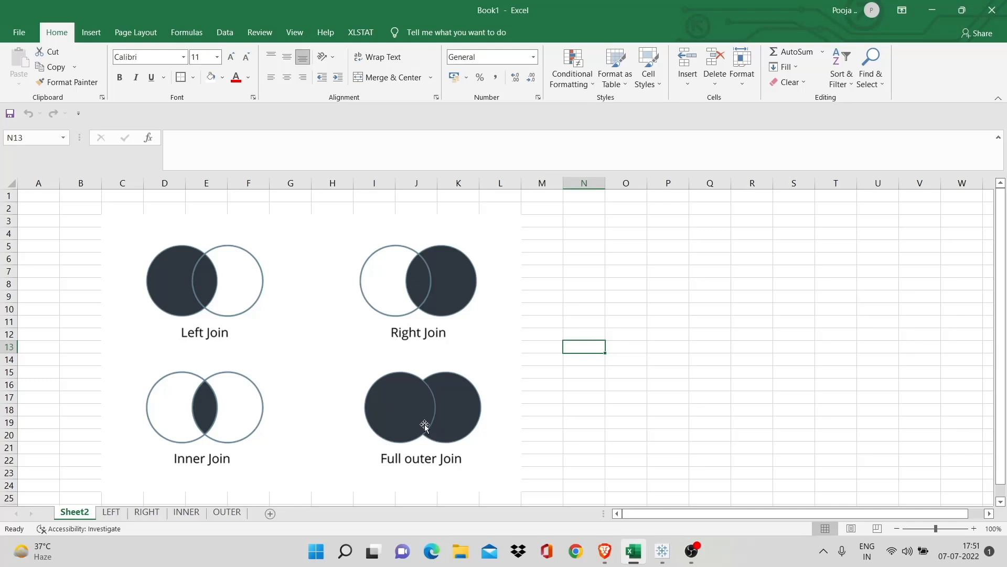
{"action": "mouse_move", "coordinate": [399, 429]}
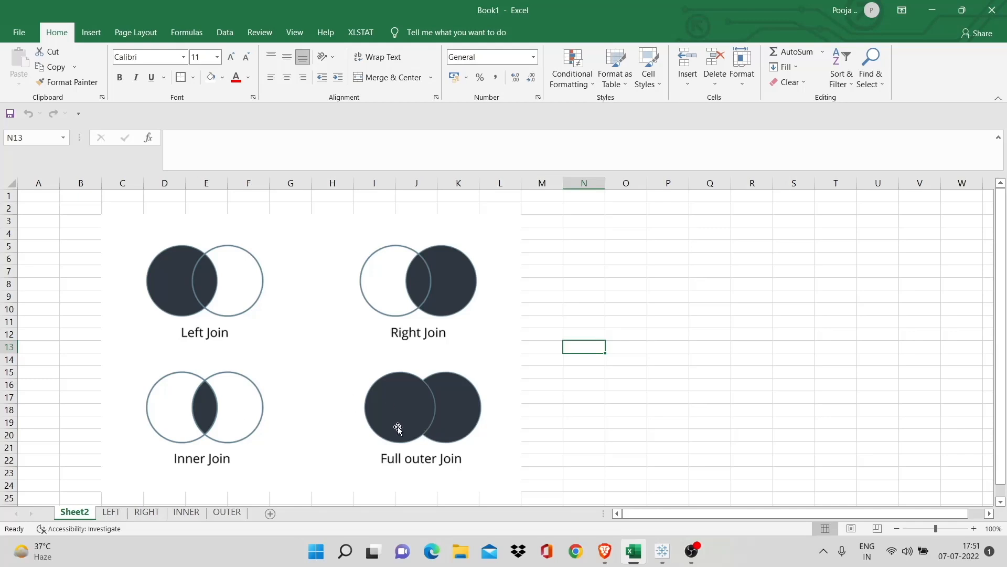
{"action": "left_click", "coordinate": [110, 512]}
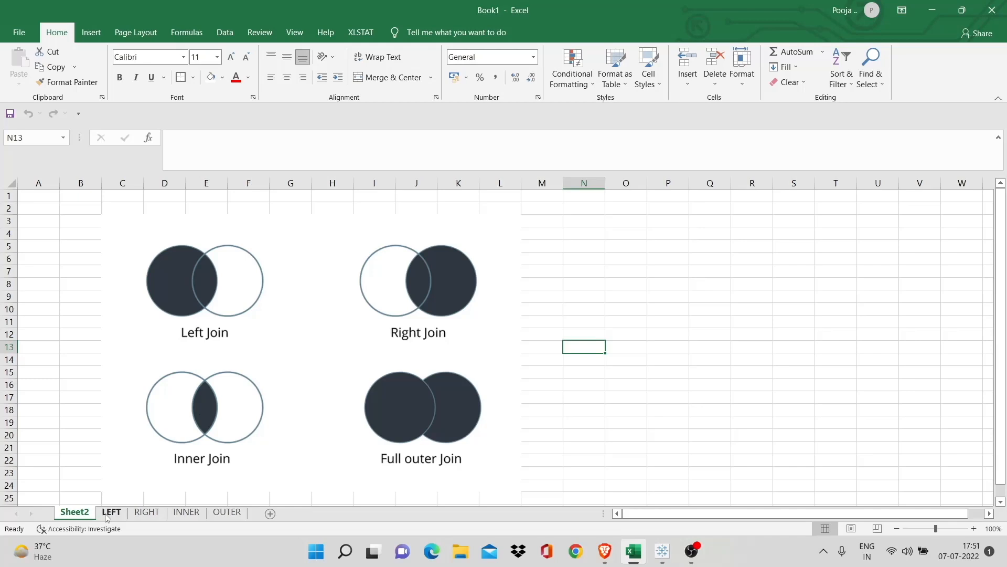
{"action": "left_click", "coordinate": [111, 512]}
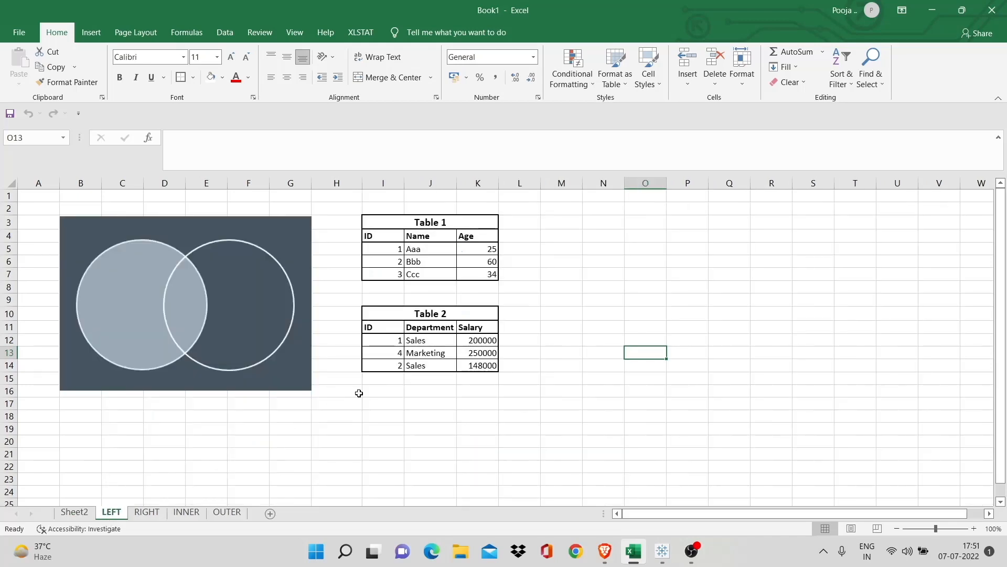
Point out Table 1's title and Age values and Table 2 while explaining them.
{"action": "left_click", "coordinate": [417, 236]}
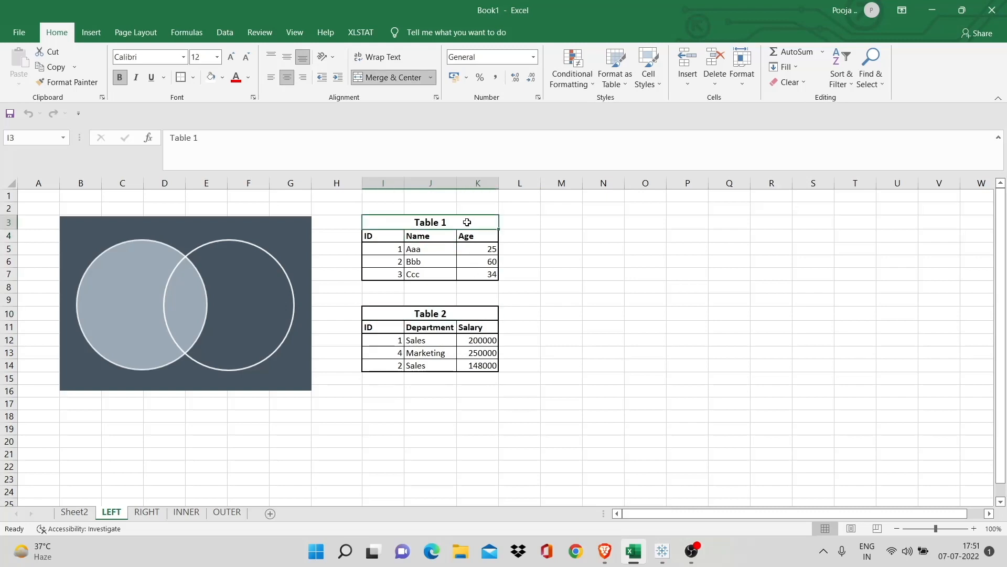
{"action": "left_click", "coordinate": [477, 249]}
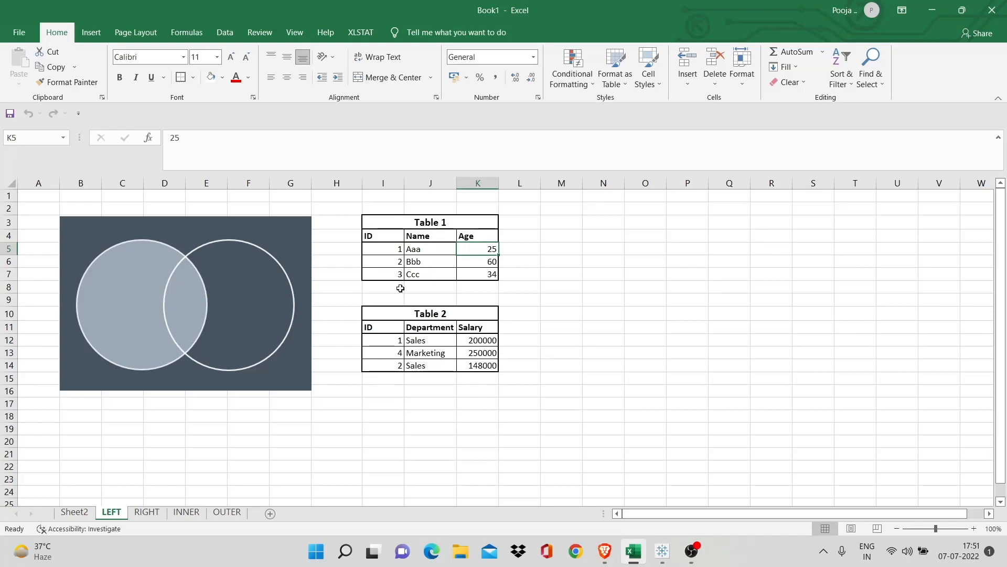
{"action": "mouse_move", "coordinate": [379, 280]}
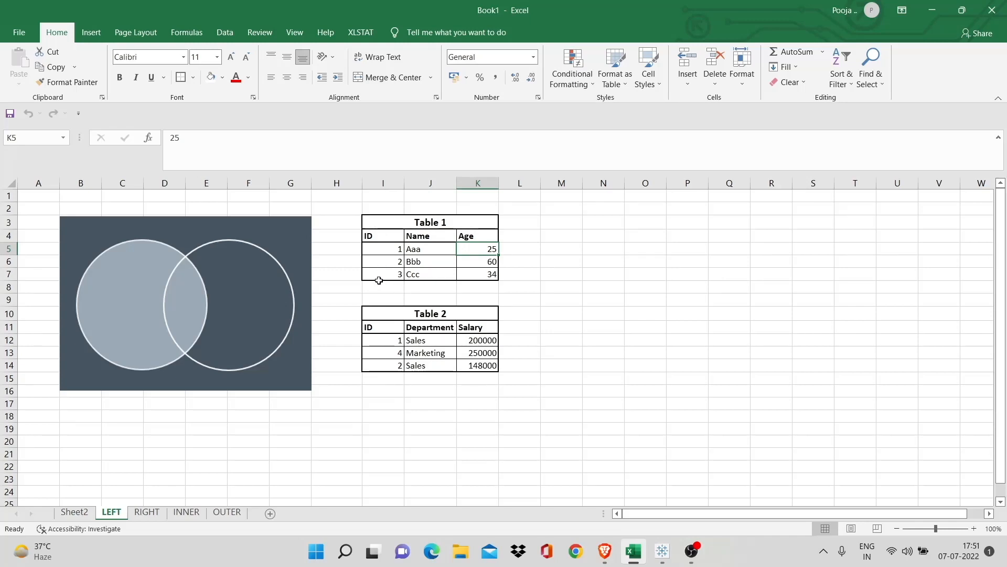
{"action": "mouse_move", "coordinate": [439, 348]}
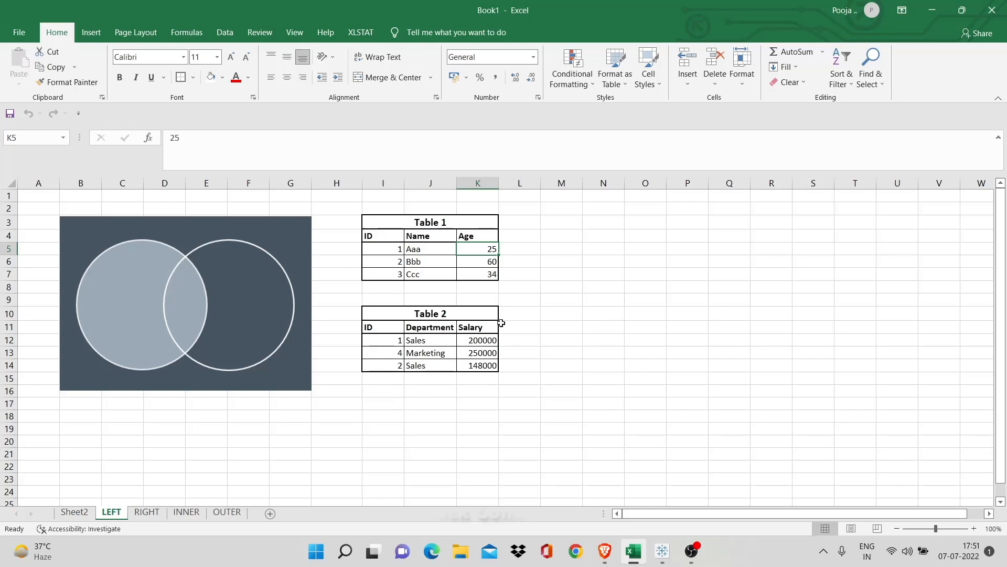
{"action": "left_click", "coordinate": [602, 299]}
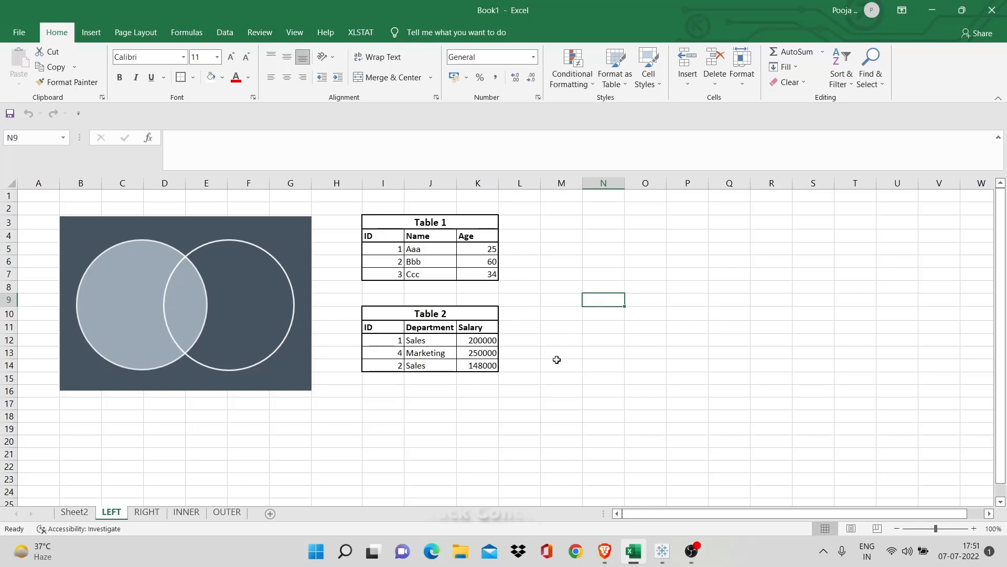
{"action": "mouse_move", "coordinate": [261, 331]}
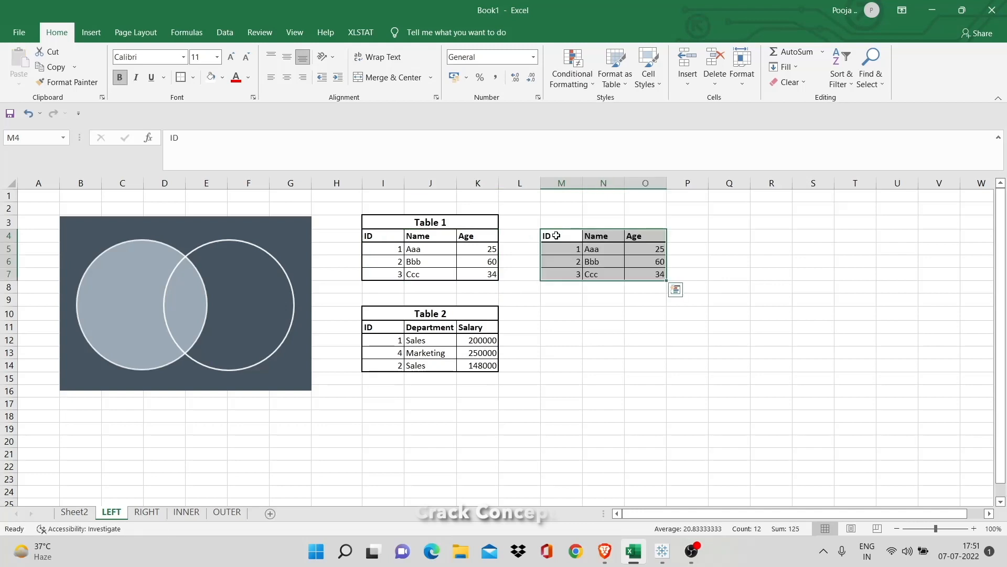
Copy Table 2's ID, Department, Salary header row to append beside the Table 1 copy.
{"action": "left_click", "coordinate": [602, 339]}
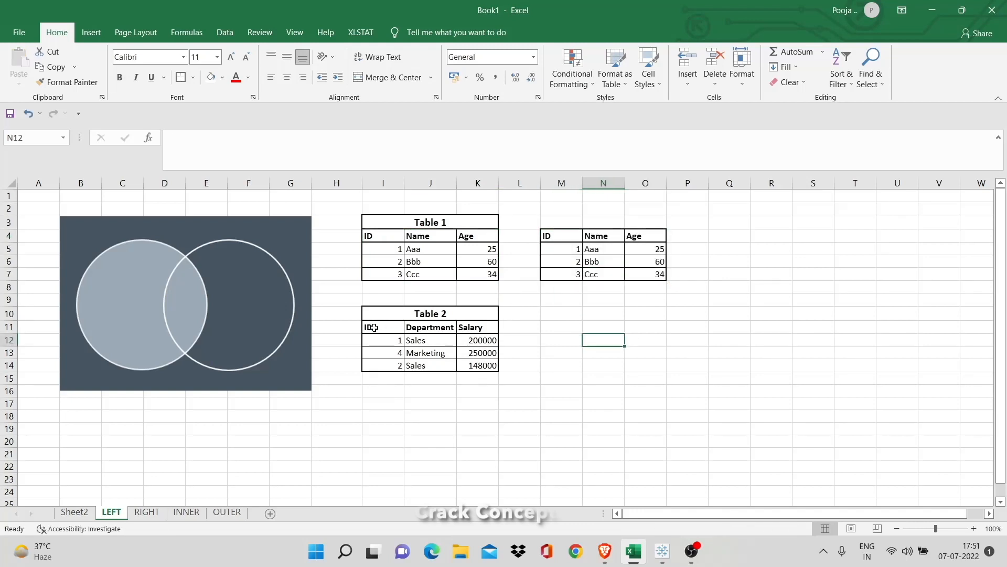
{"action": "left_click", "coordinate": [383, 328]}
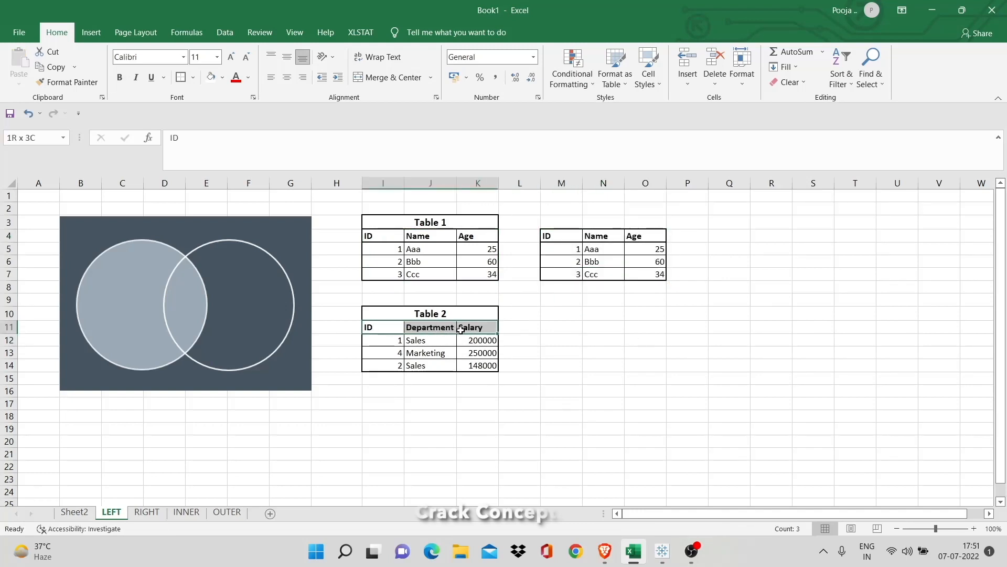
{"action": "key", "text": "ctrl+c"}
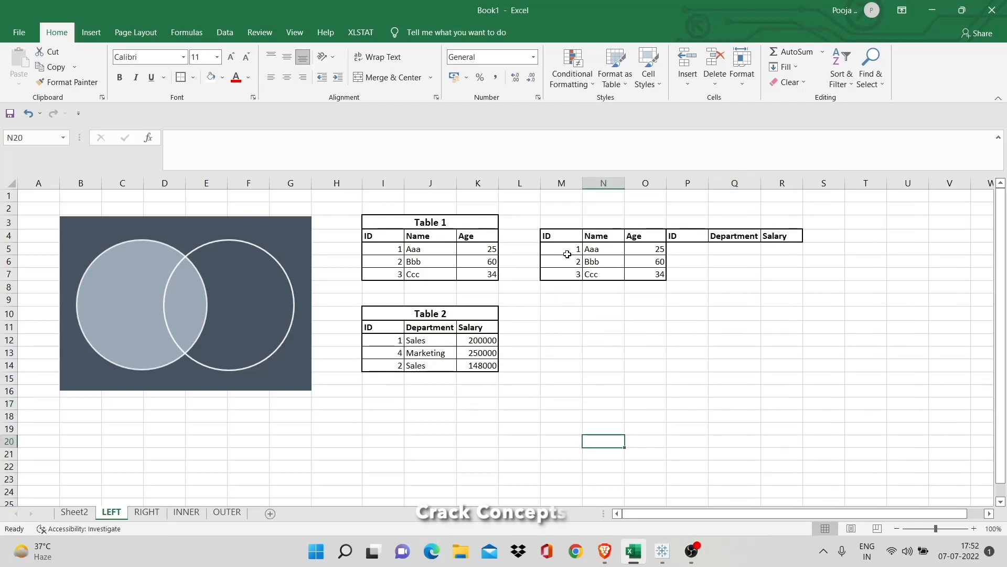
Place Table 2's Sales rows for IDs 1 and 2 beside Aaa and Bbb in the result table.
{"action": "left_click", "coordinate": [561, 248]}
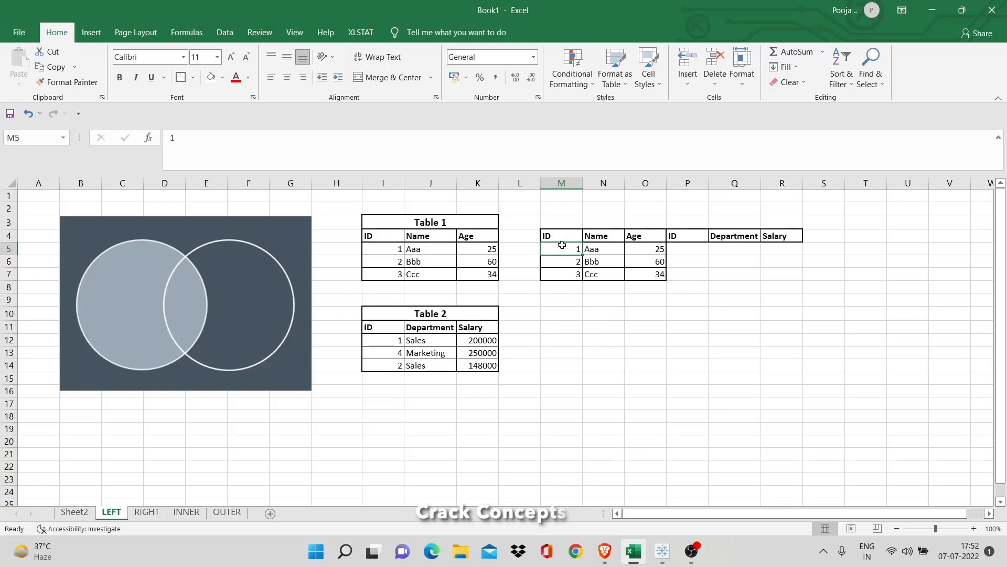
{"action": "mouse_move", "coordinate": [559, 256]}
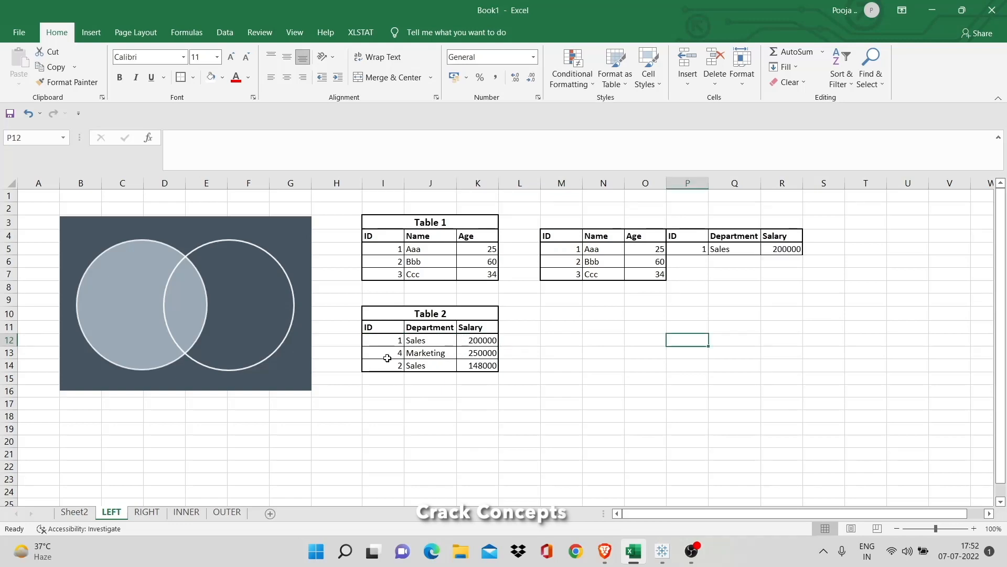
{"action": "mouse_move", "coordinate": [462, 291]}
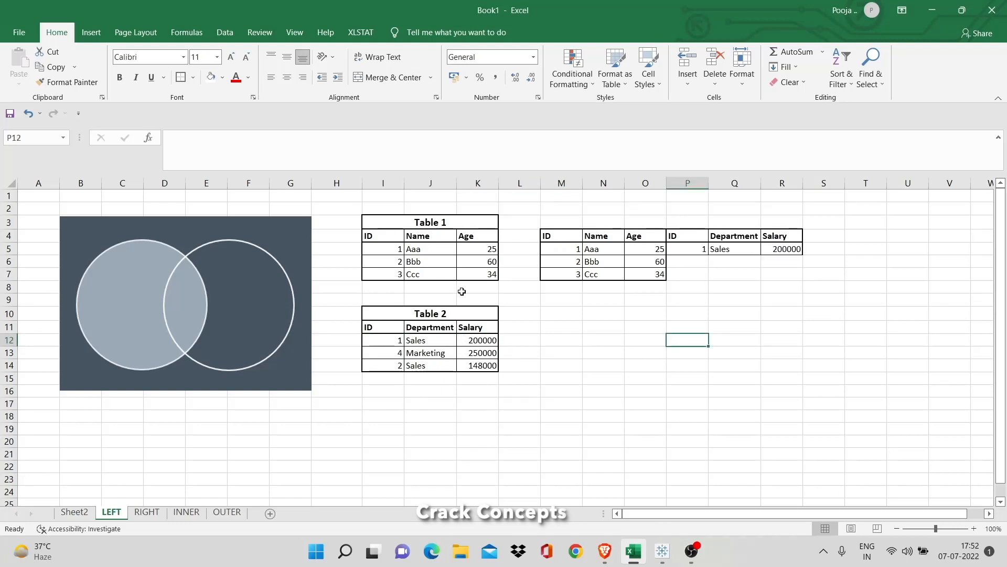
{"action": "mouse_move", "coordinate": [554, 347]}
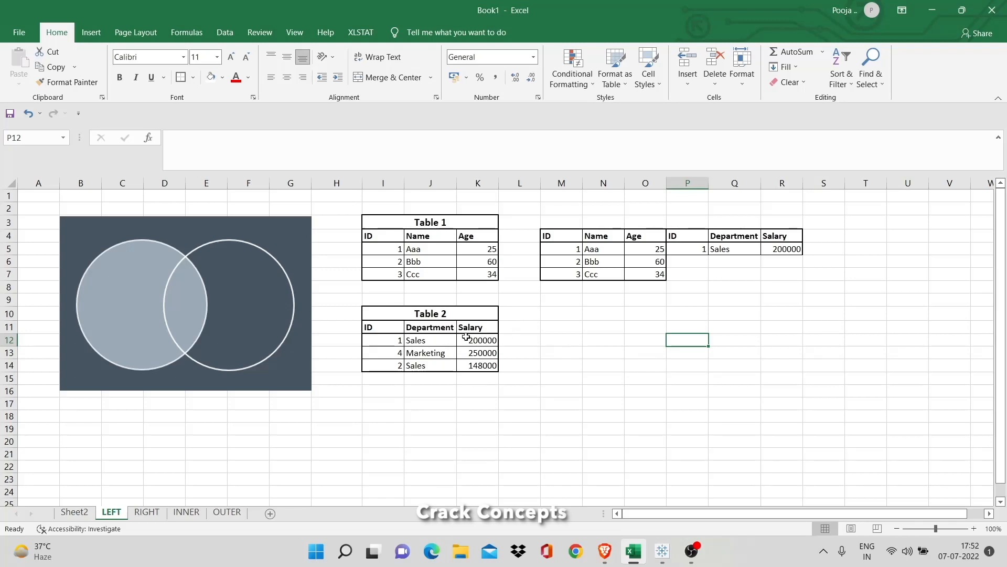
{"action": "mouse_move", "coordinate": [537, 284]}
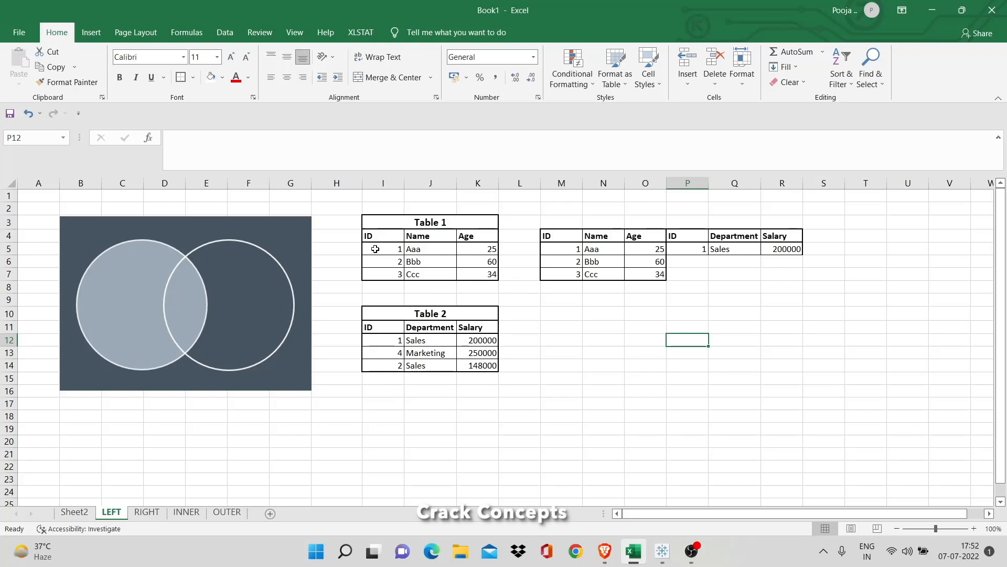
{"action": "left_click_drag", "start_coordinate": [382, 250], "coordinate": [430, 261]}
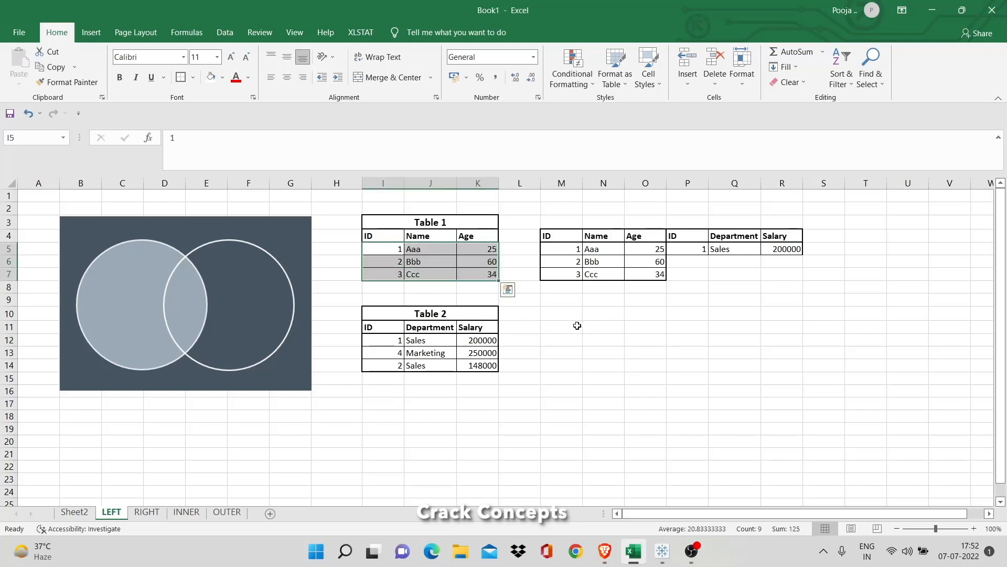
{"action": "left_click", "coordinate": [560, 312]}
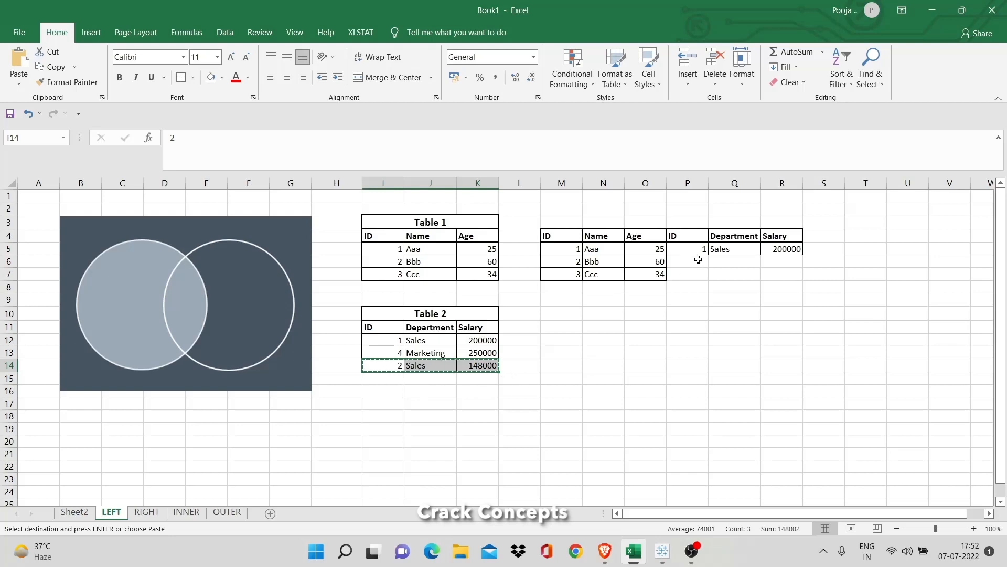
{"action": "left_click", "coordinate": [687, 262]}
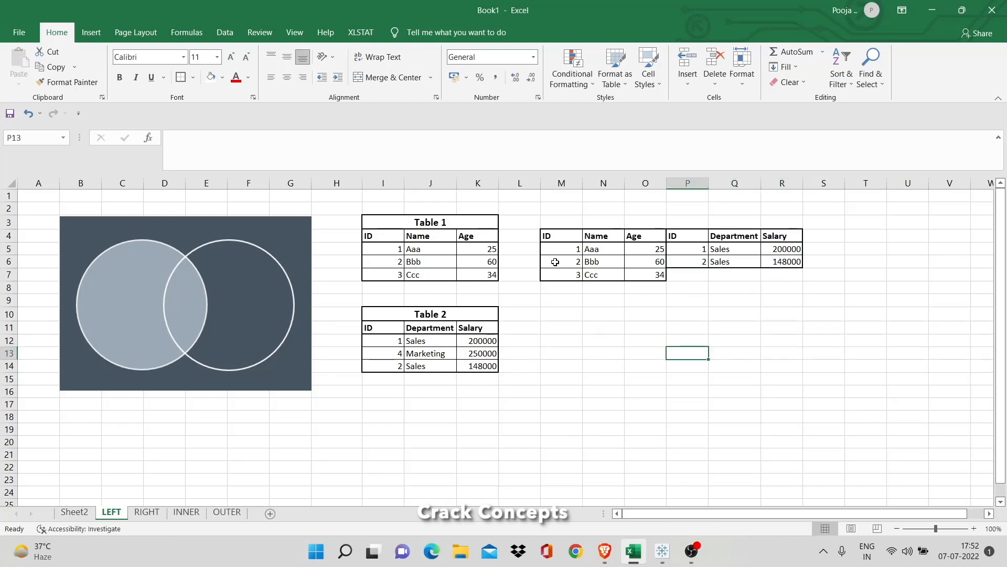
Pick out Ccc's unmatched row and its empty ID cell in the left-join result.
{"action": "left_click", "coordinate": [561, 274]}
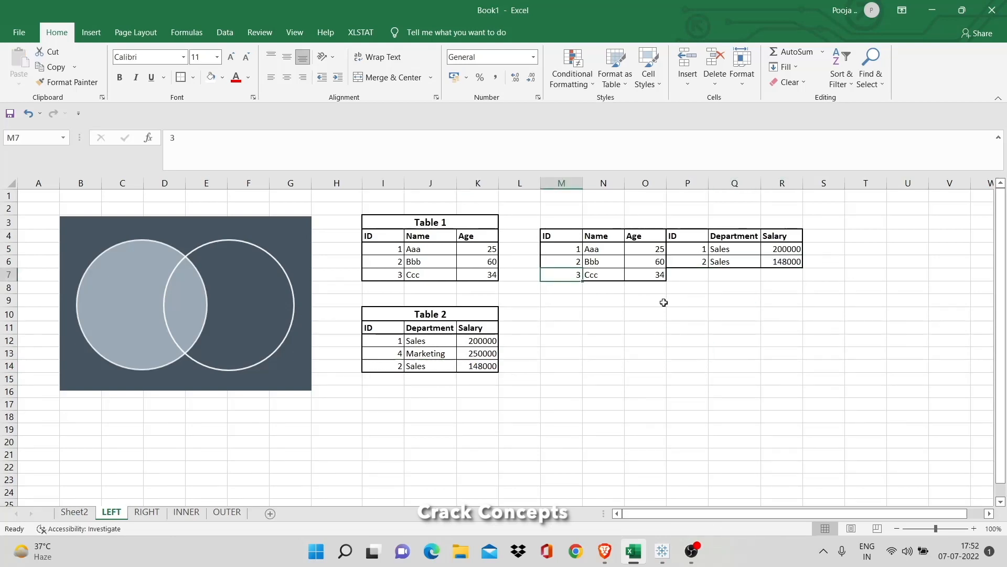
{"action": "mouse_move", "coordinate": [615, 297]}
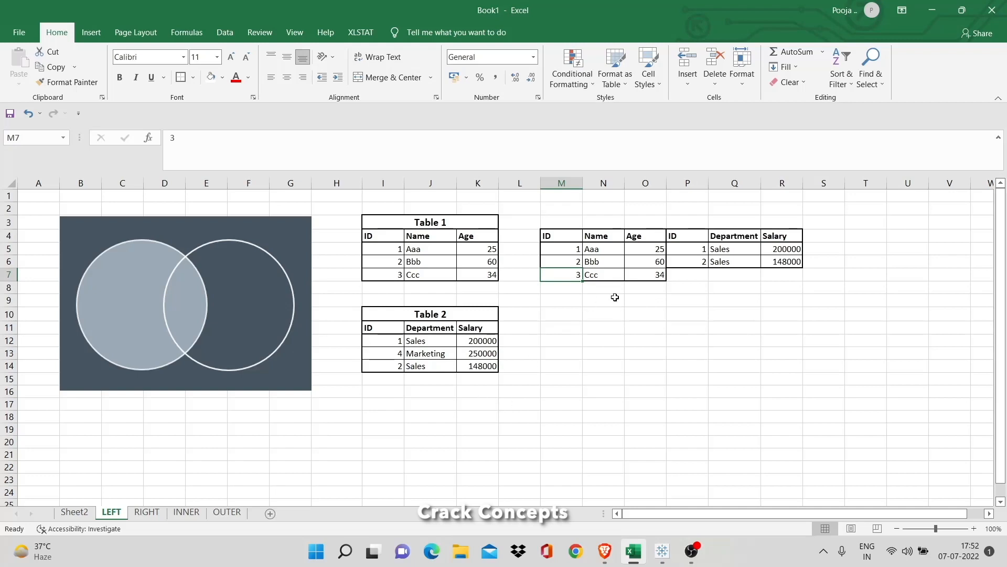
{"action": "left_click", "coordinate": [686, 274]}
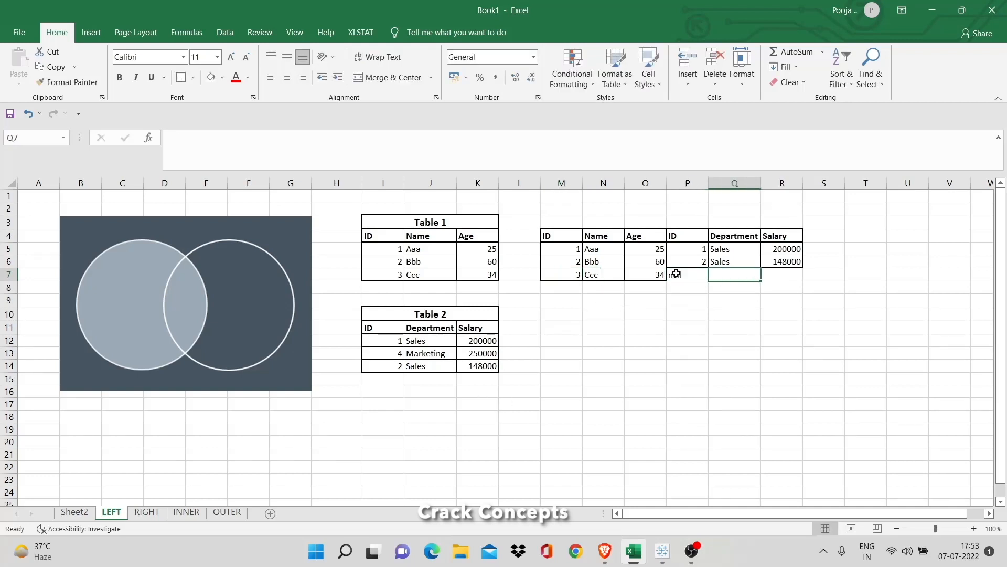
Fill Ccc's unmatched ID, Department and Salary cells with null.
{"action": "type", "text": "null"}
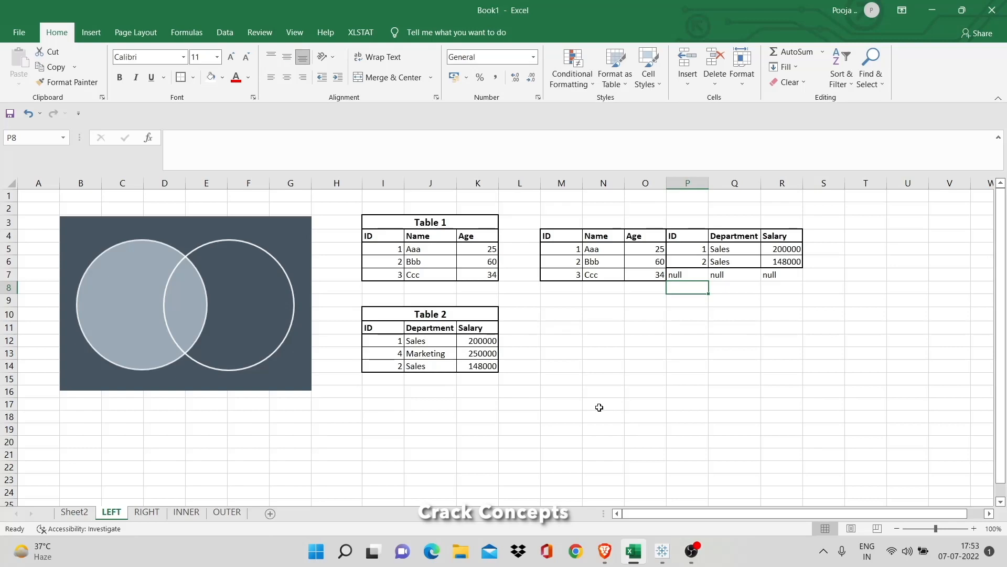
{"action": "mouse_move", "coordinate": [510, 377]}
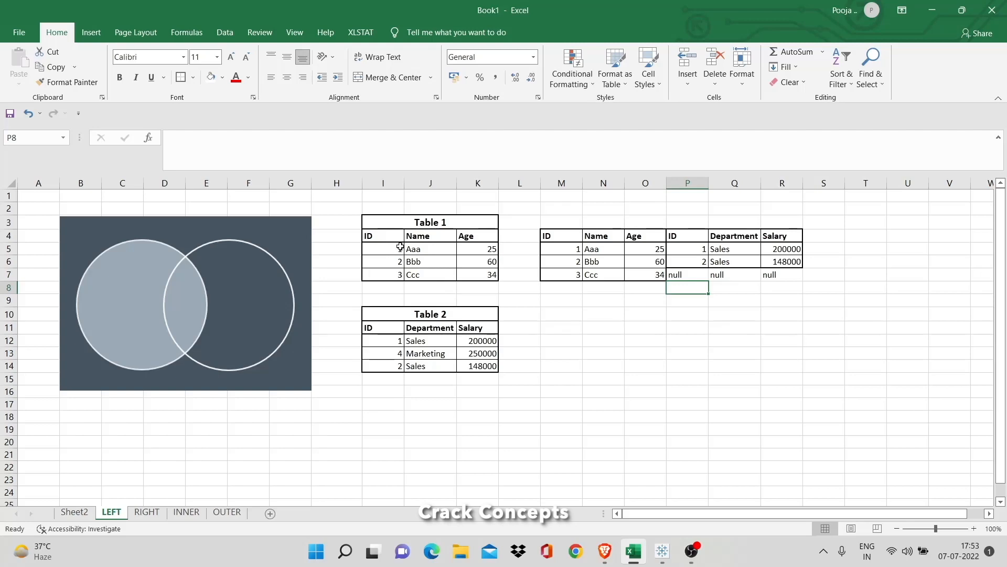
{"action": "mouse_move", "coordinate": [471, 233]}
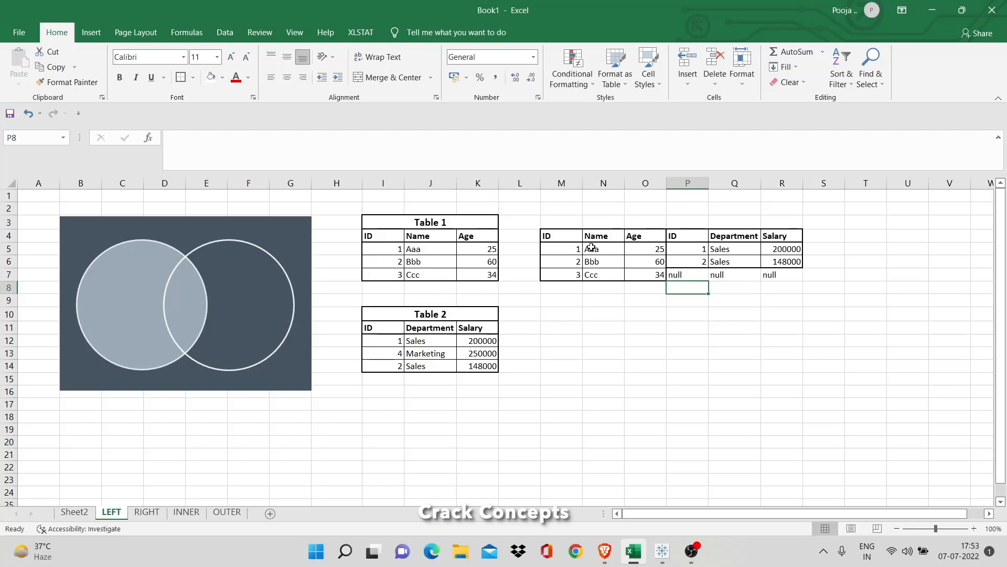
{"action": "mouse_move", "coordinate": [391, 353]}
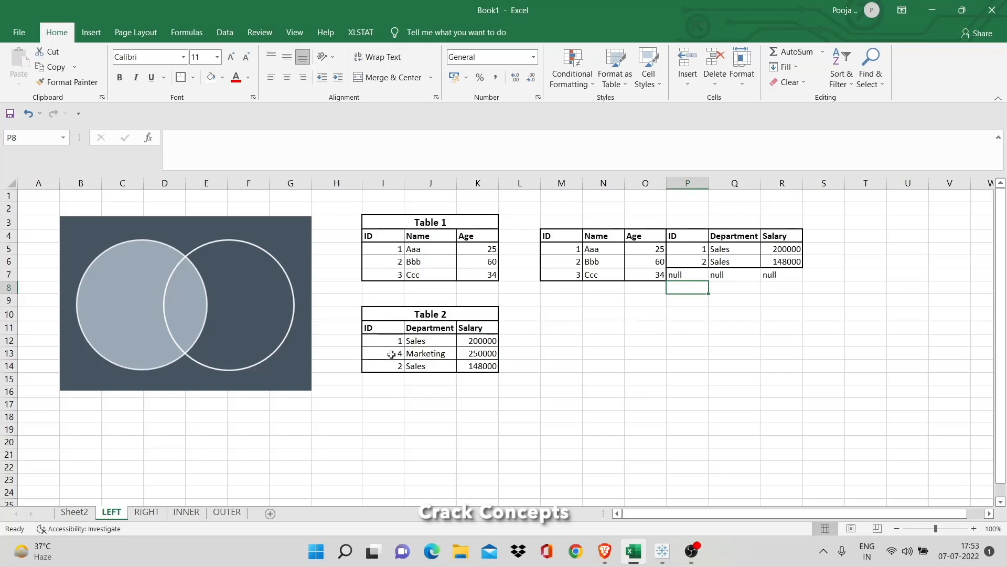
{"action": "mouse_move", "coordinate": [224, 488]}
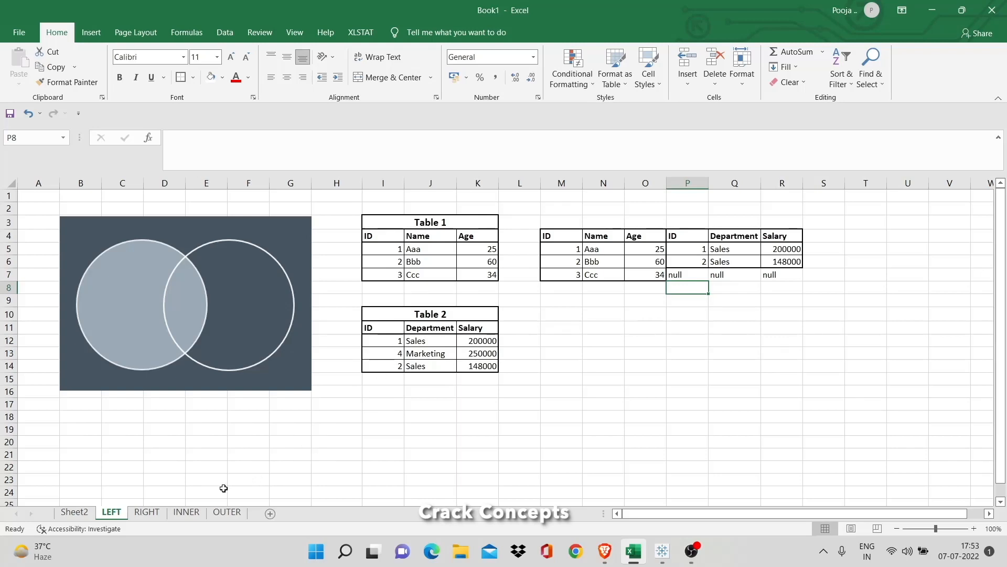
On the RIGHT sheet, start the right-join table and bring Table 1's ID 1 row beside ID 1.
{"action": "left_click", "coordinate": [147, 511]}
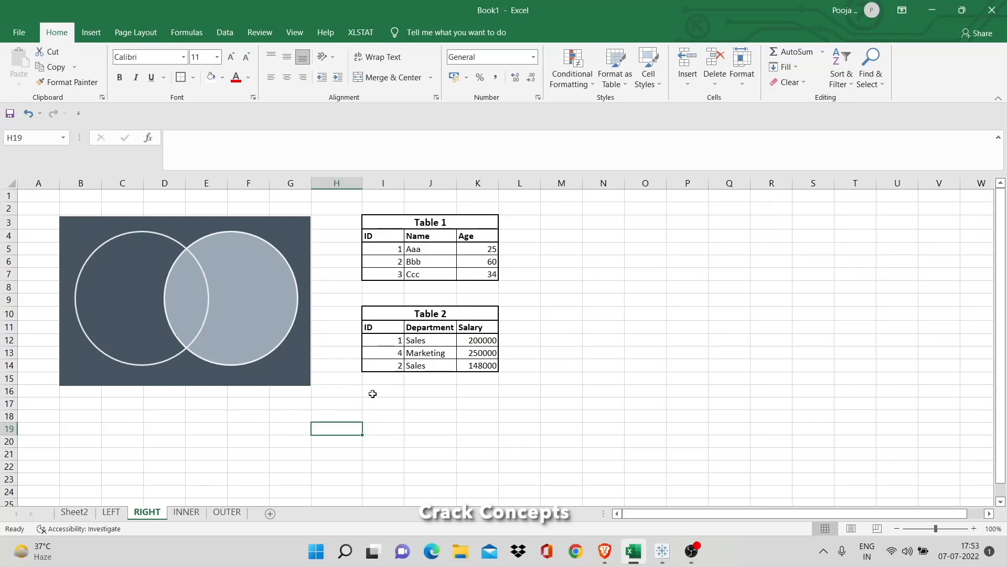
{"action": "mouse_move", "coordinate": [384, 237]}
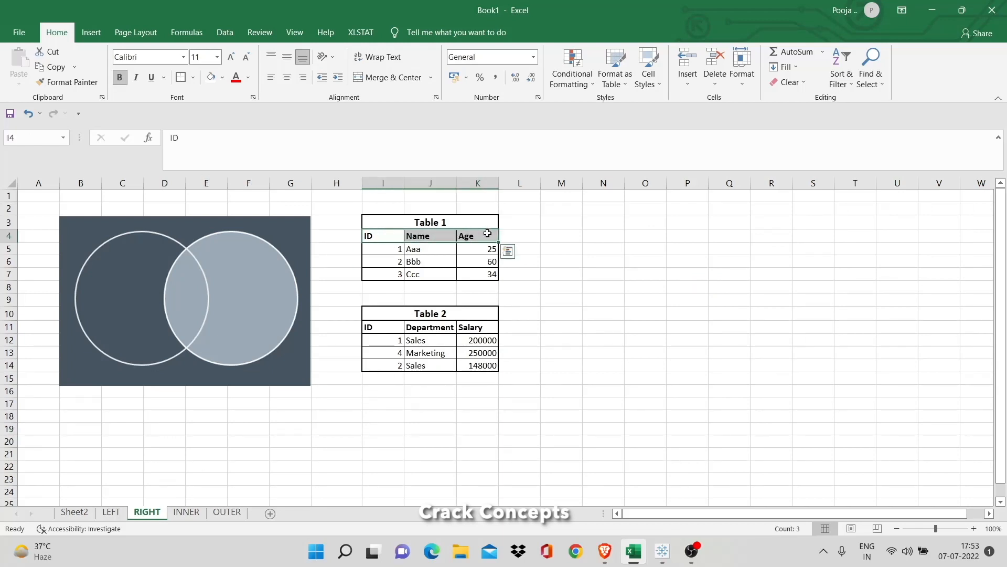
{"action": "left_click", "coordinate": [560, 222]}
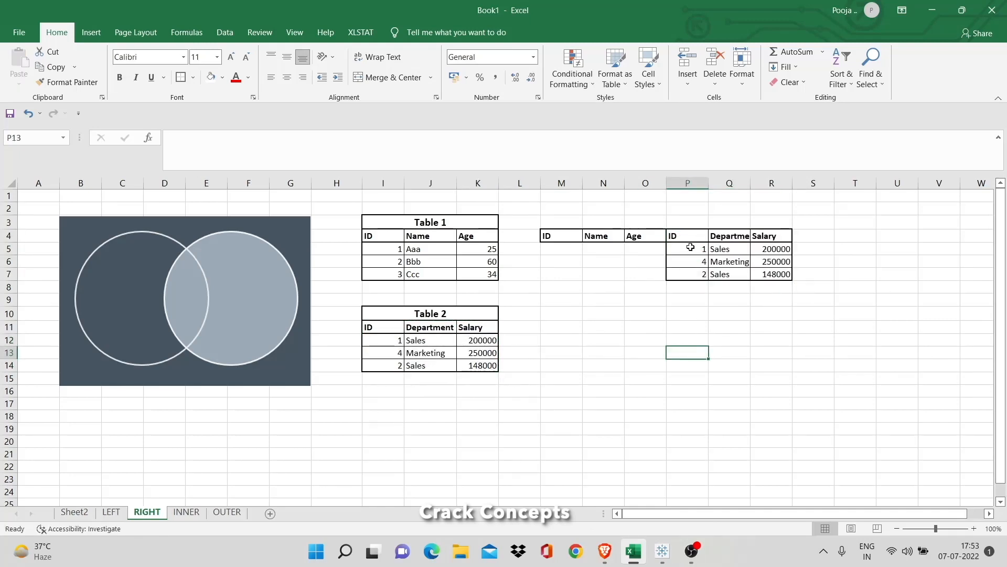
{"action": "left_click", "coordinate": [687, 249]}
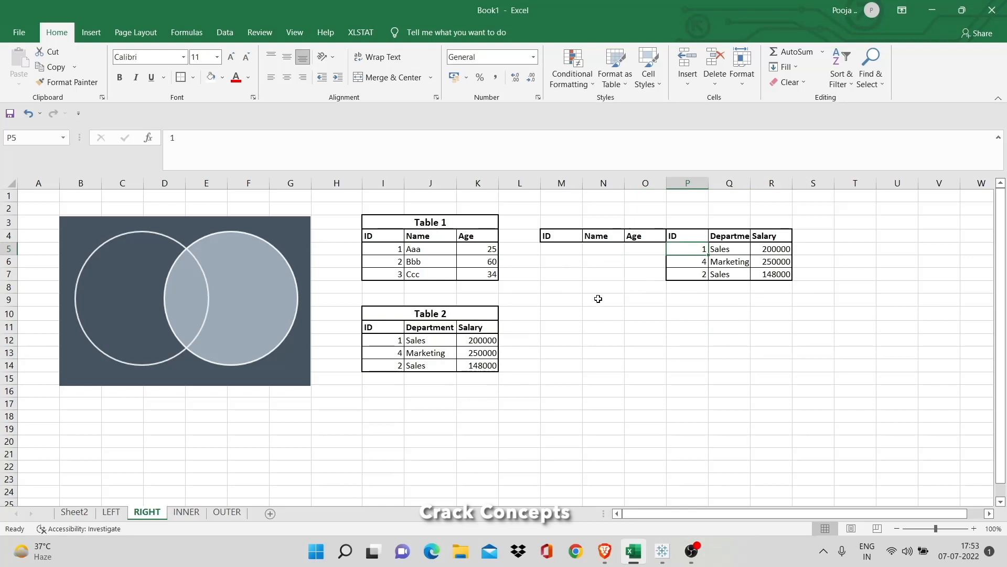
{"action": "left_click", "coordinate": [381, 248]}
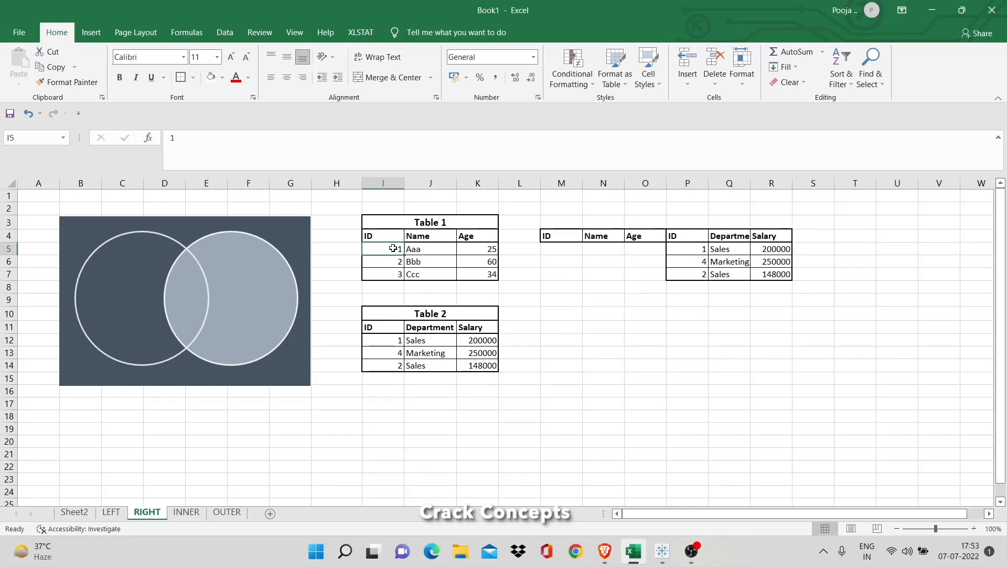
{"action": "left_click_drag", "start_coordinate": [383, 248], "coordinate": [478, 249]}
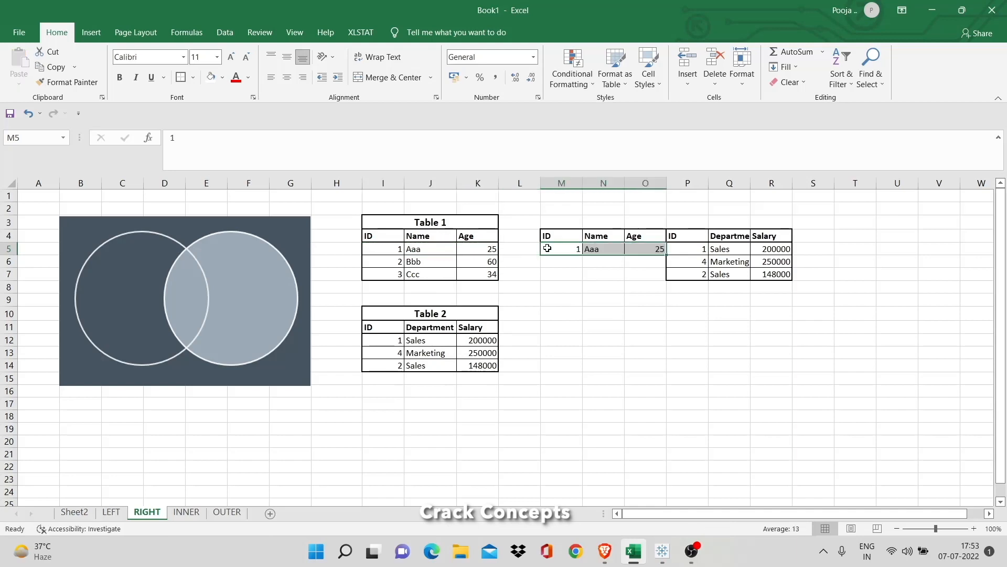
Fill the unmatched ID 4 row with null and add Table 1's ID 2 row beside ID 2.
{"action": "left_click", "coordinate": [560, 261]}
{"action": "type", "text": "null"}
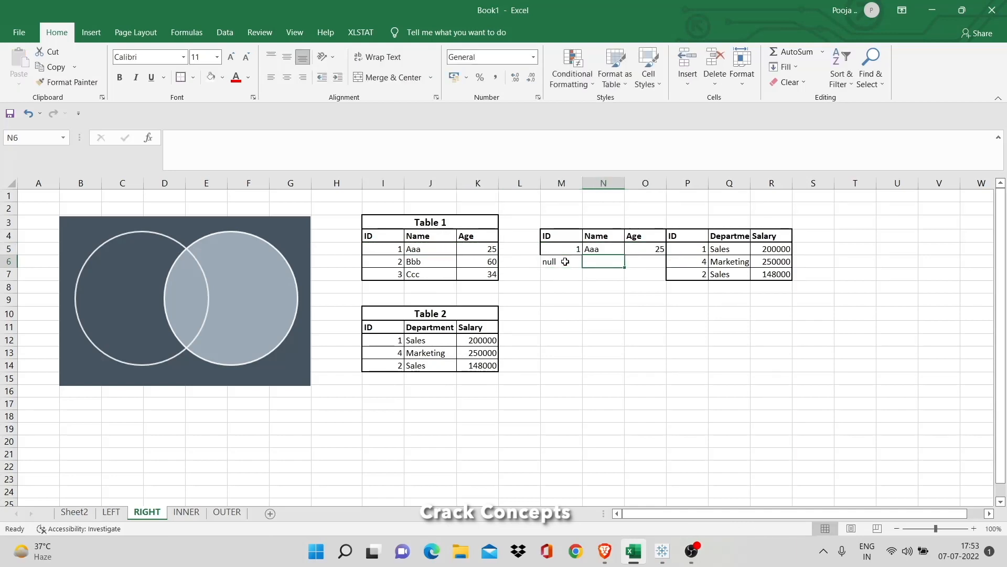
{"action": "left_click", "coordinate": [560, 261]}
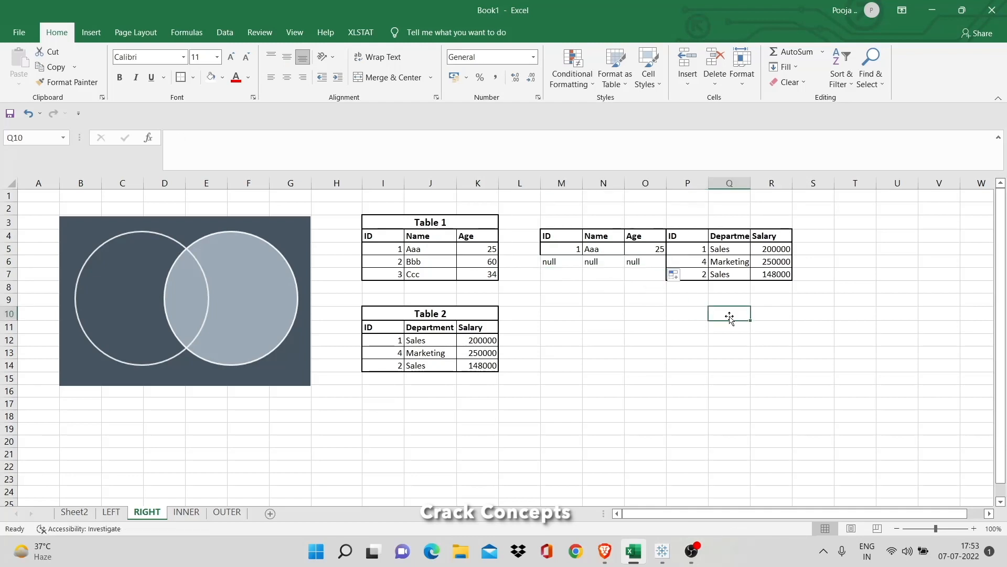
{"action": "left_click_drag", "start_coordinate": [383, 249], "coordinate": [477, 262]}
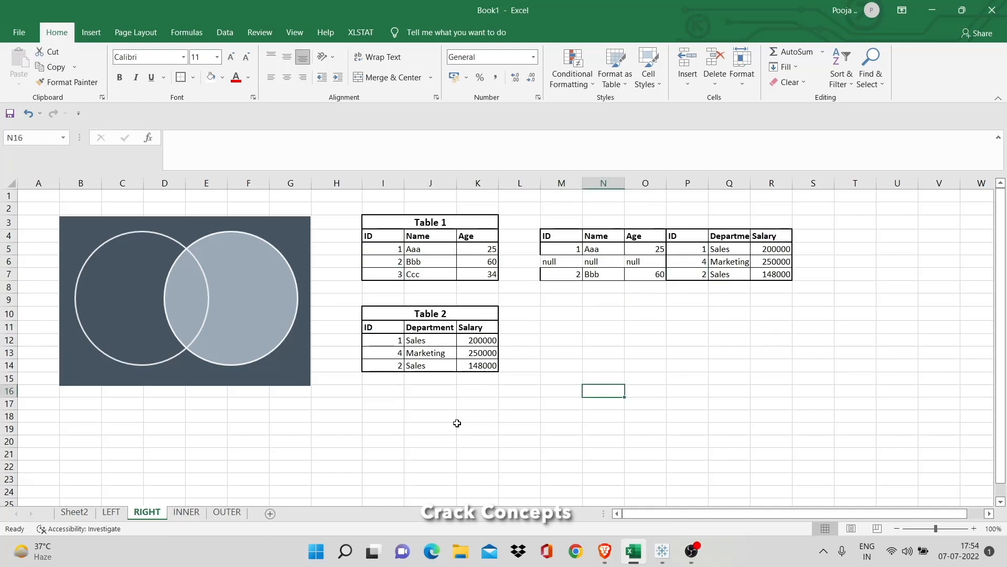
{"action": "left_click", "coordinate": [186, 511]}
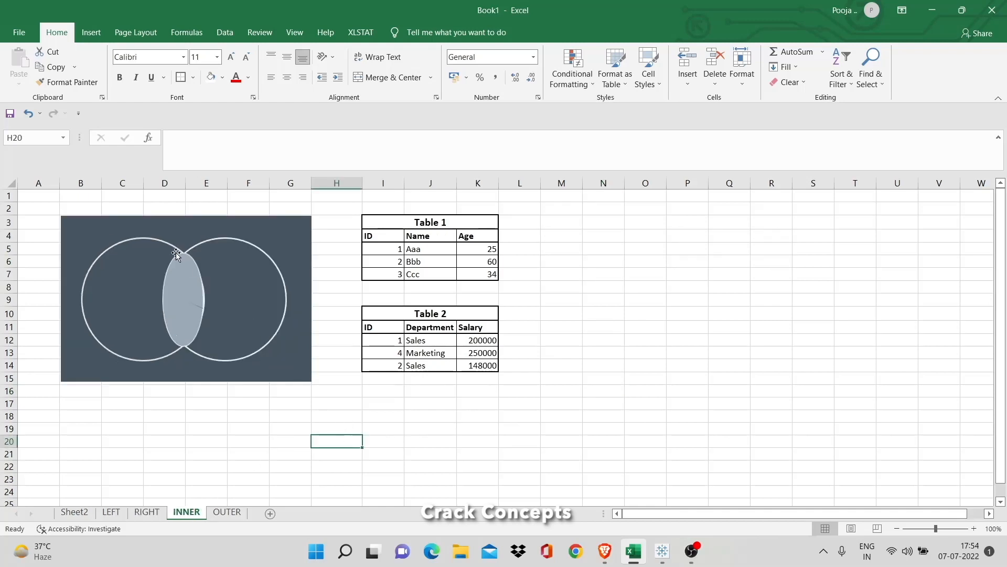
{"action": "mouse_move", "coordinate": [152, 345]}
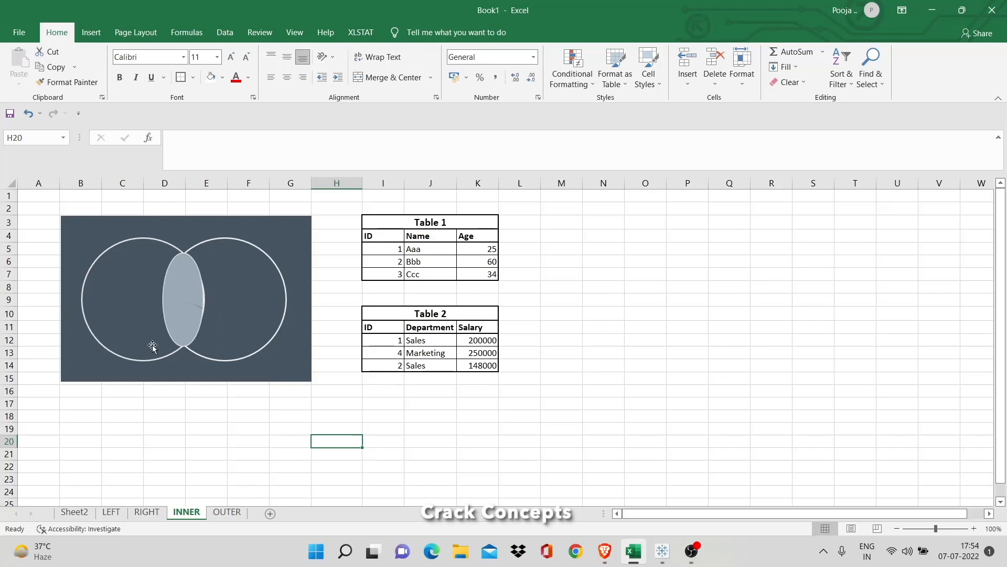
{"action": "mouse_move", "coordinate": [467, 279]}
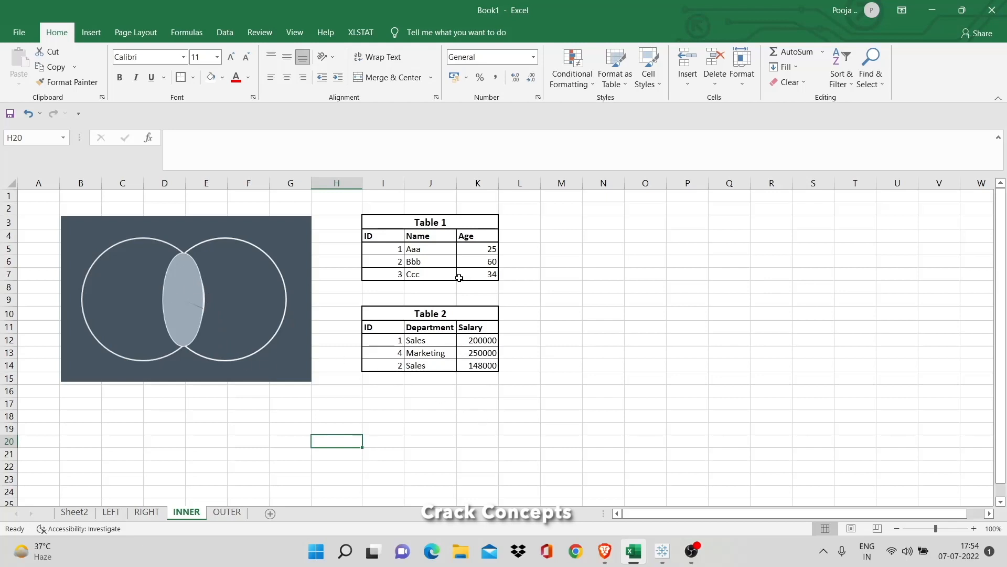
{"action": "mouse_move", "coordinate": [418, 258]}
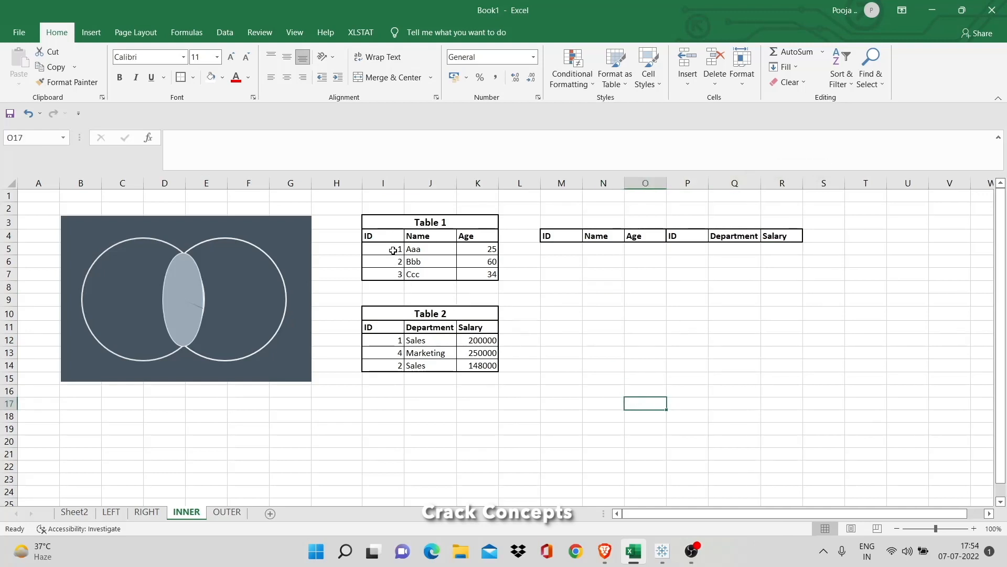
Copy Table 1's ID 1 row into the inner-join table of matched IDs 1 and 2.
{"action": "left_click", "coordinate": [383, 340]}
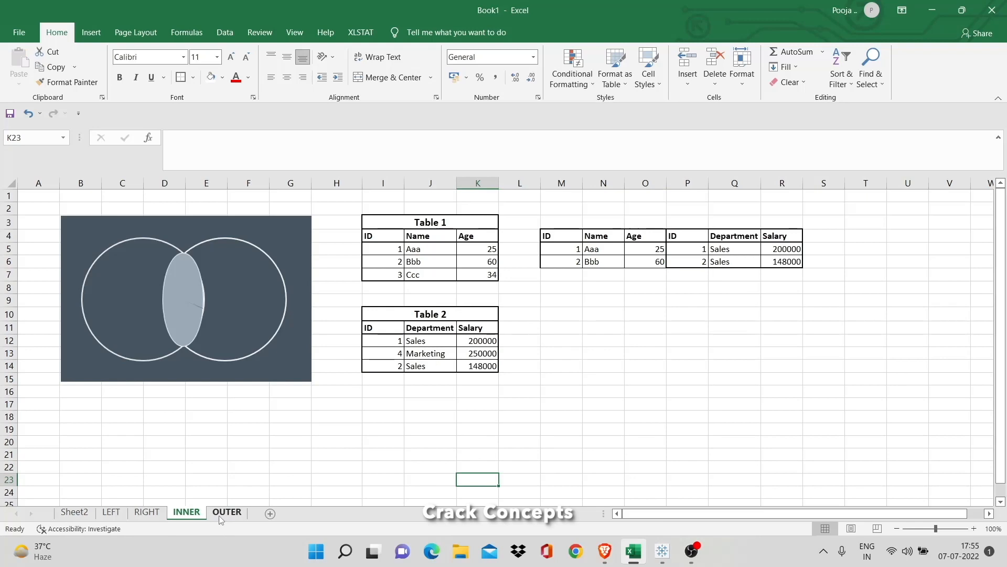
On the OUTER sheet, copy Table 1 and Table 2's headers into the outer-join table.
{"action": "left_click", "coordinate": [226, 511]}
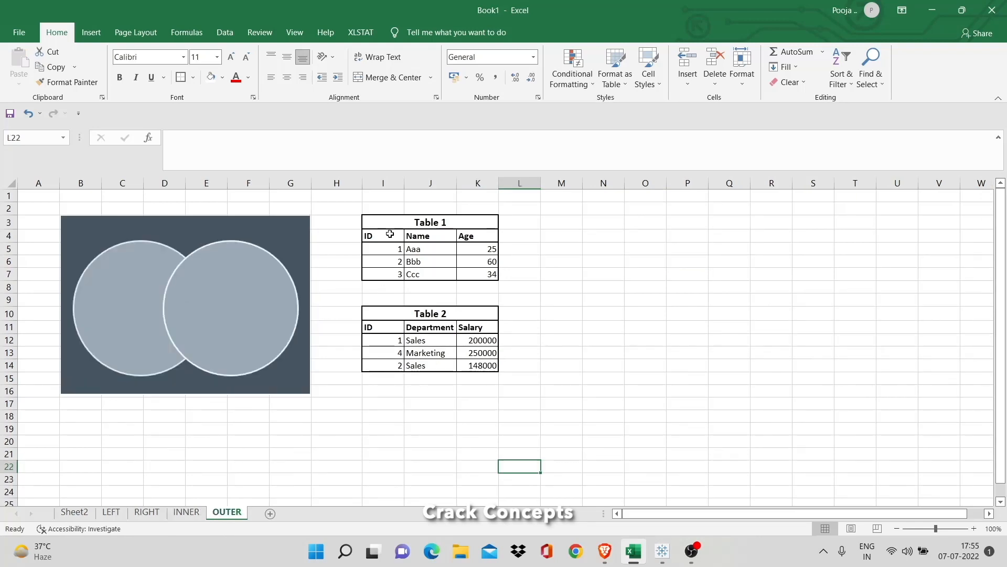
{"action": "left_click_drag", "start_coordinate": [383, 235], "coordinate": [477, 274]}
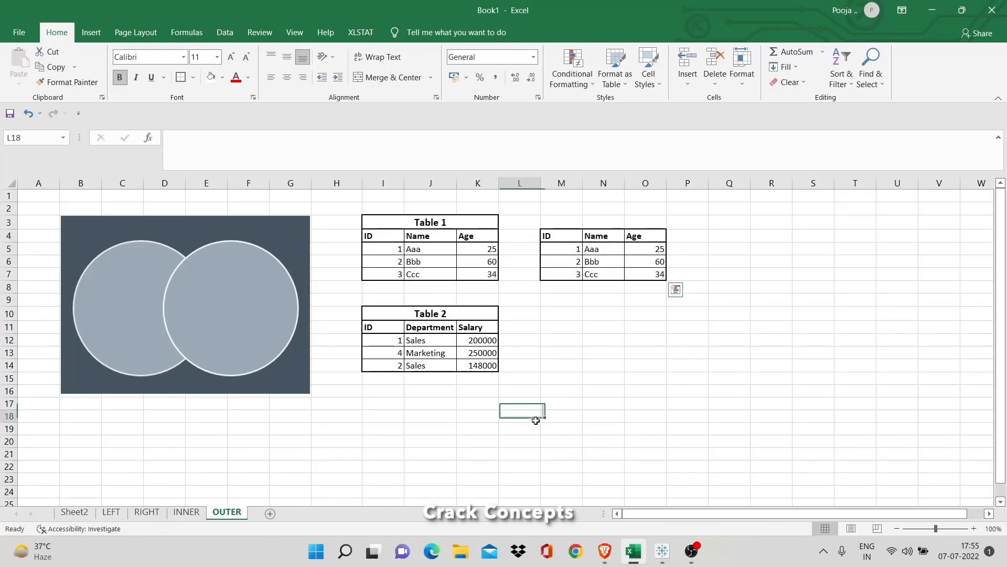
{"action": "left_click", "coordinate": [429, 327]}
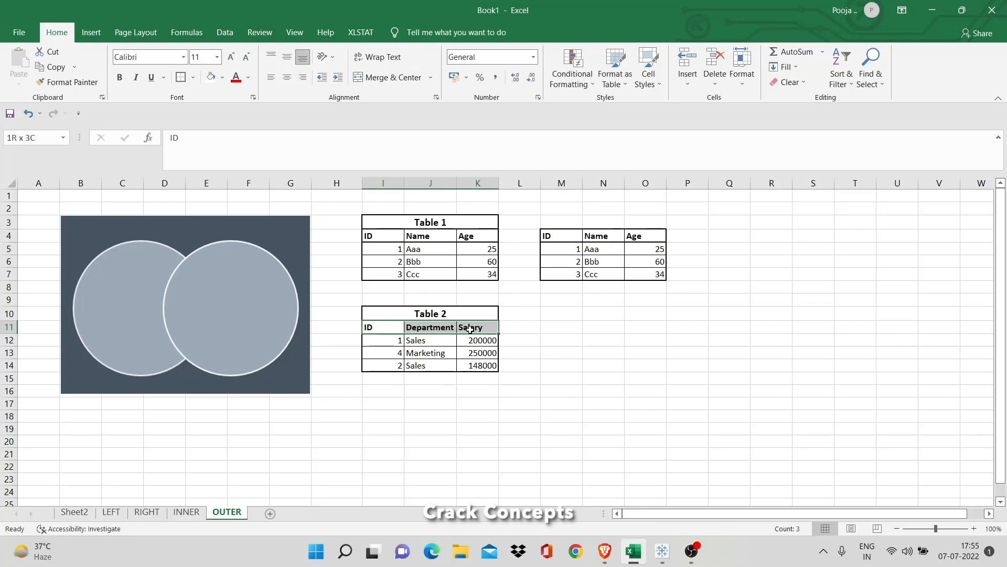
{"action": "key", "text": "ctrl+c"}
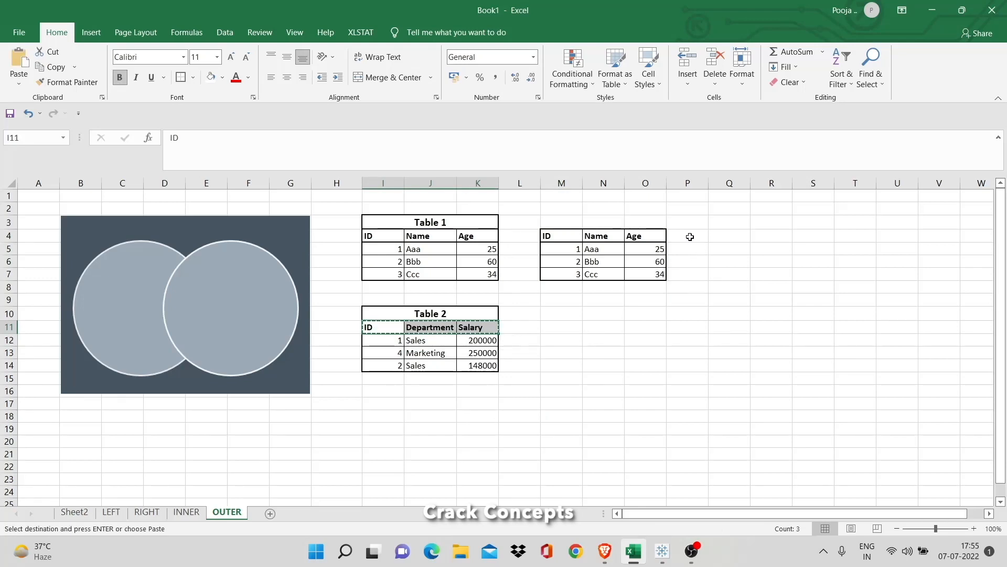
{"action": "left_click", "coordinate": [687, 237]}
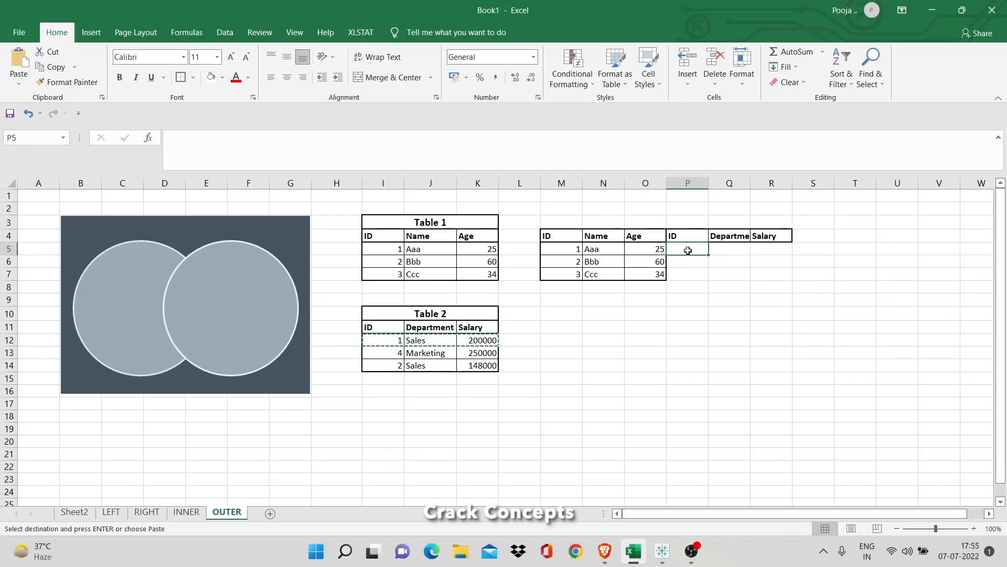
Add the matched Sales rows and the Marketing ID 4 row below, then return to the LEFT sheet.
{"action": "key", "text": "Enter"}
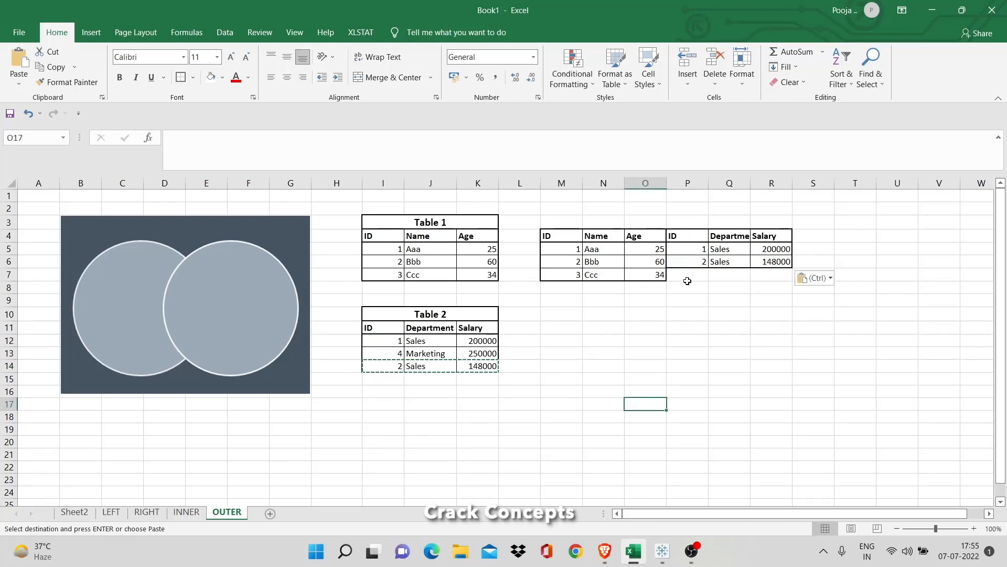
{"action": "left_click", "coordinate": [686, 277]}
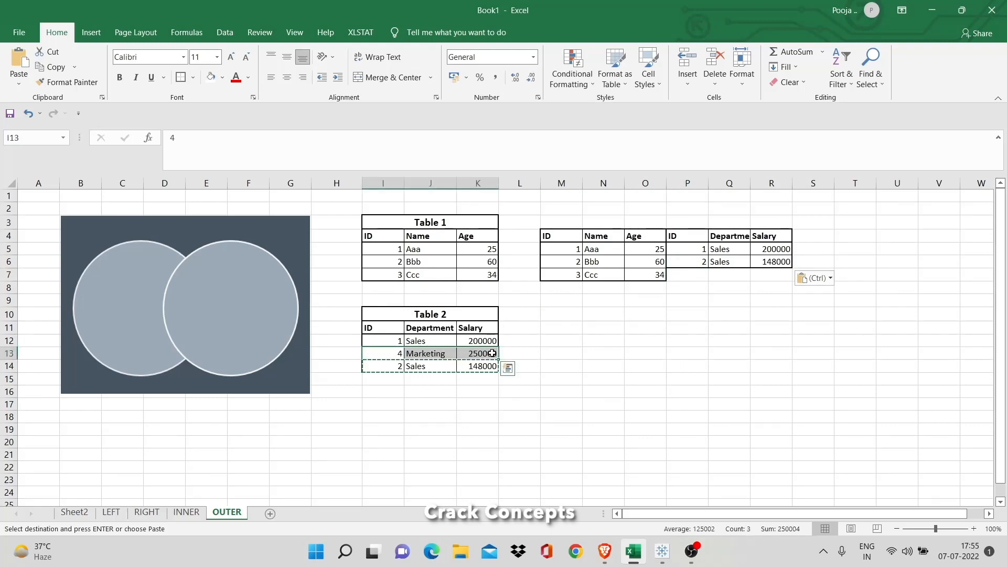
{"action": "left_click", "coordinate": [686, 288]}
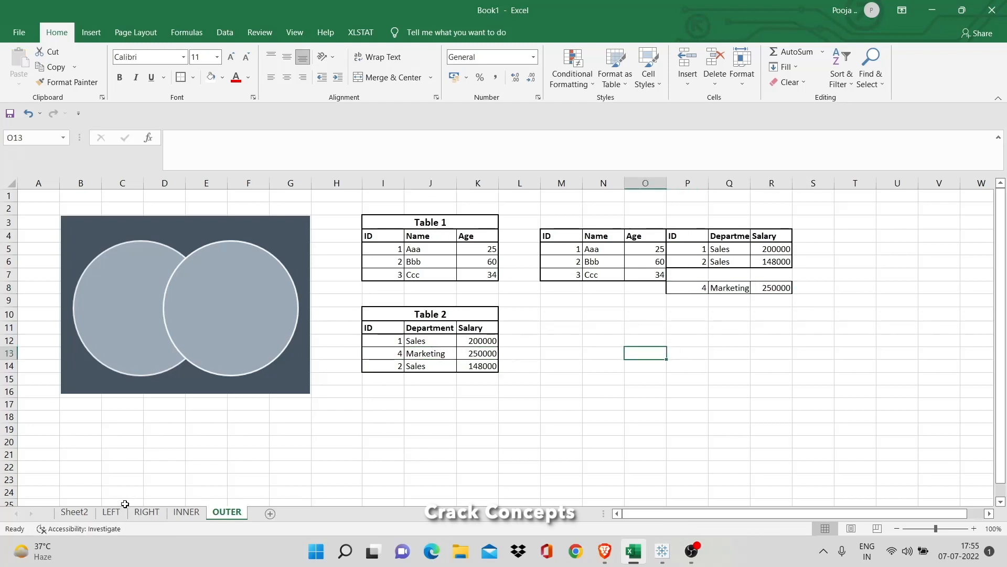
{"action": "left_click", "coordinate": [111, 511]}
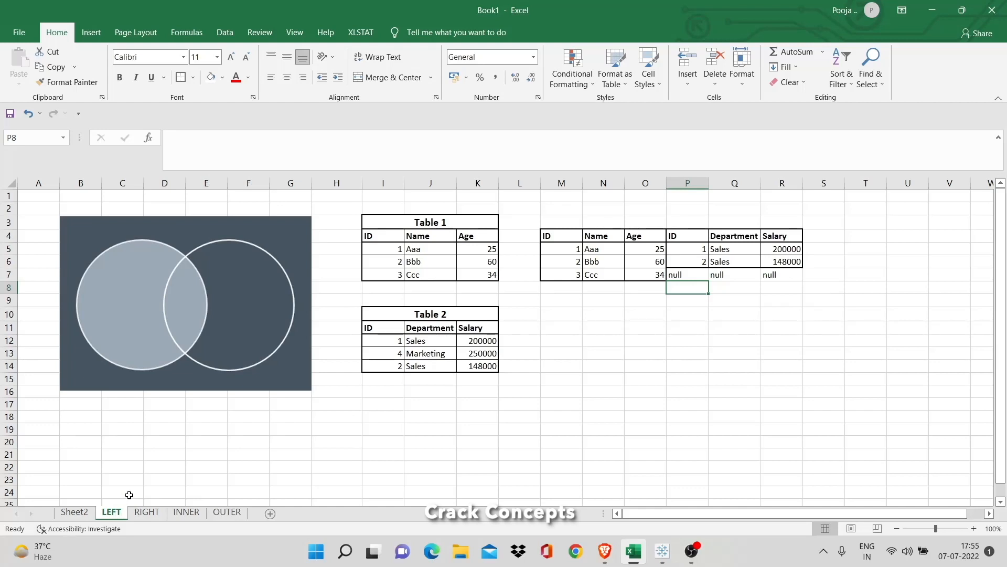
{"action": "mouse_move", "coordinate": [210, 263]}
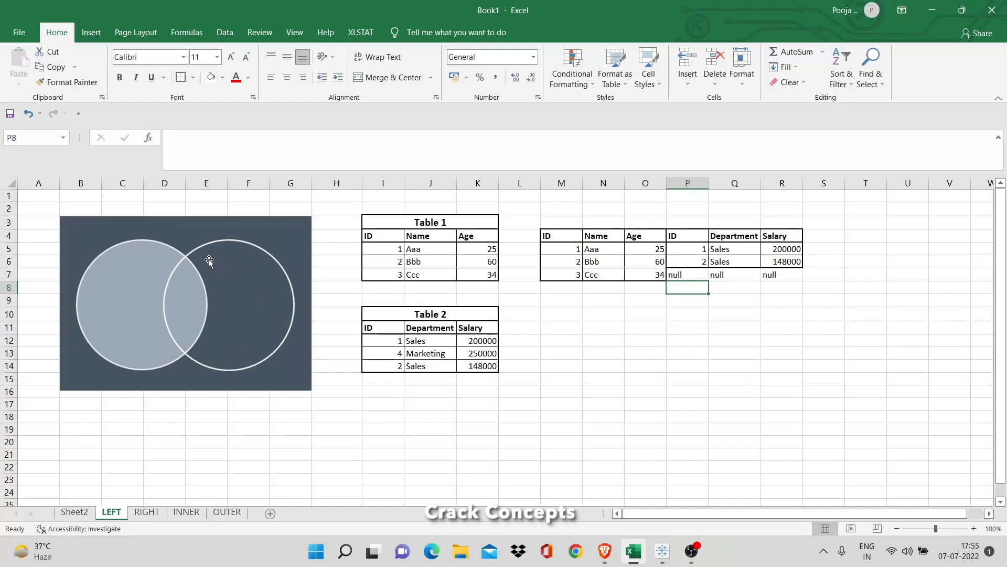
{"action": "mouse_move", "coordinate": [247, 251]}
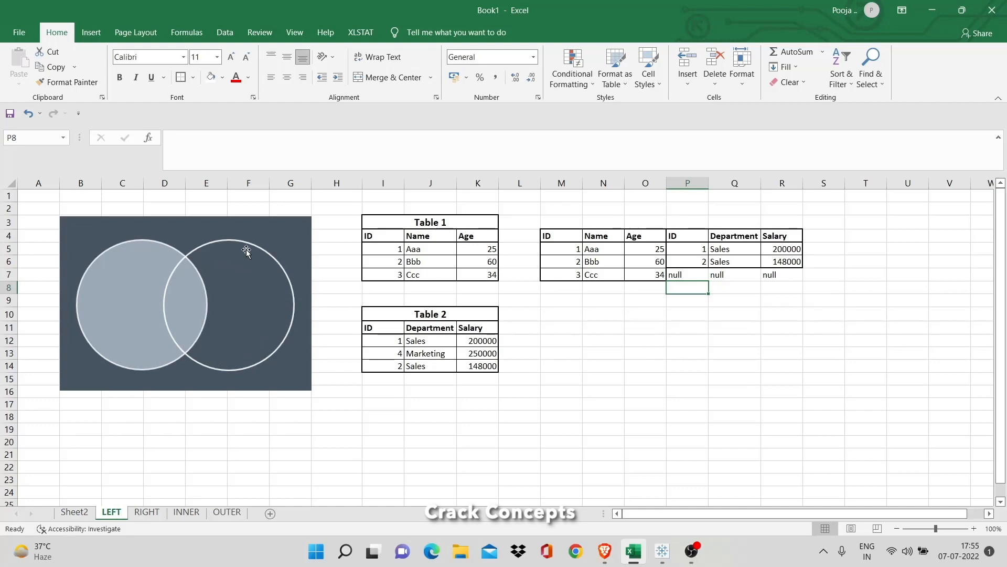
{"action": "mouse_move", "coordinate": [243, 241]}
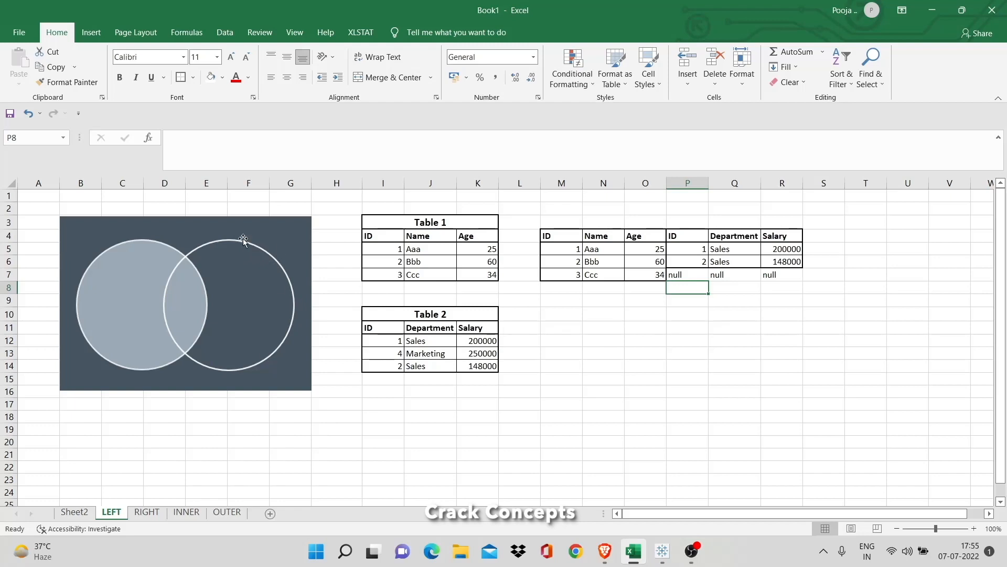
{"action": "mouse_move", "coordinate": [267, 334]}
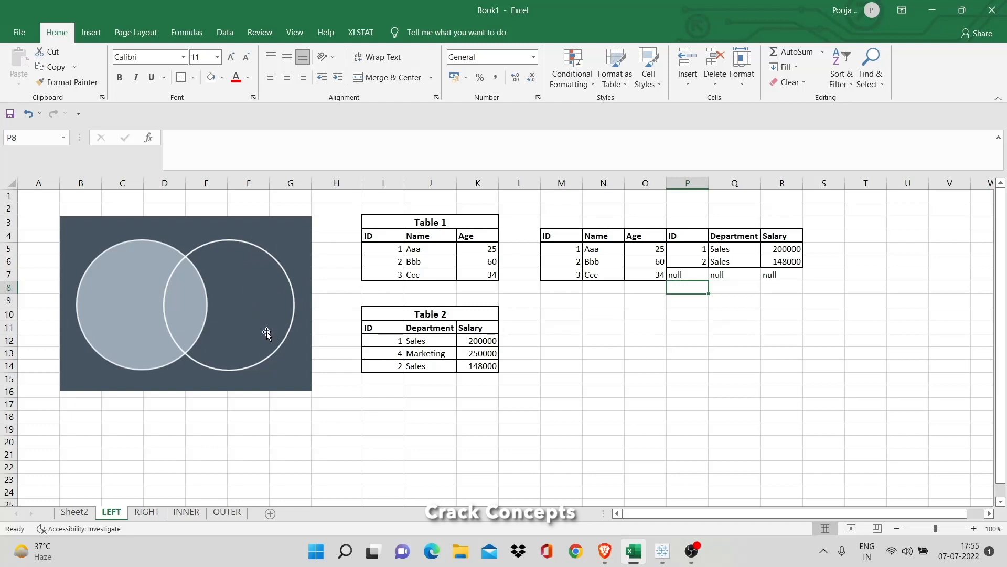
Review the RIGHT, INNER and OUTER sheets with their hand-built join tables.
{"action": "left_click", "coordinate": [147, 512]}
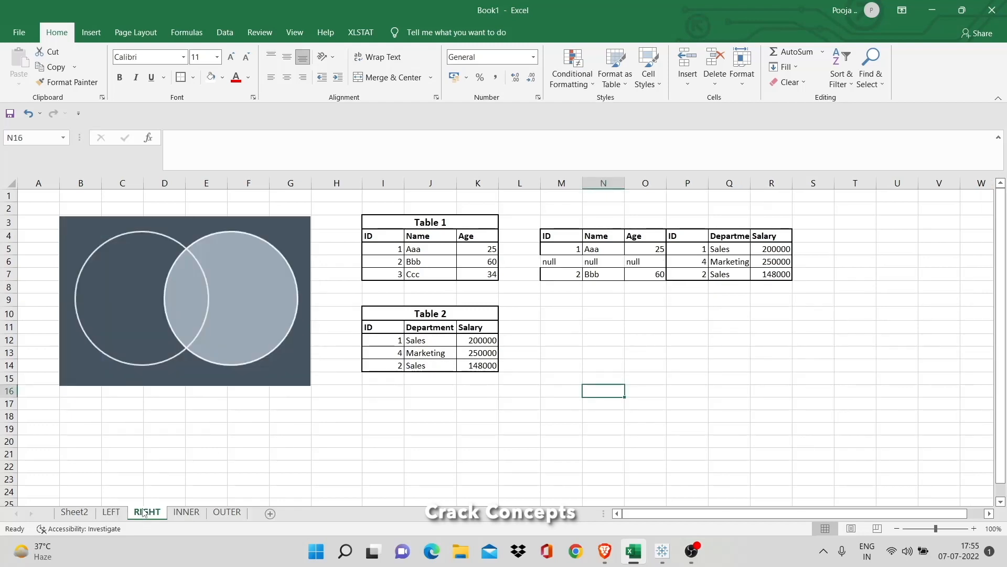
{"action": "mouse_move", "coordinate": [140, 277]}
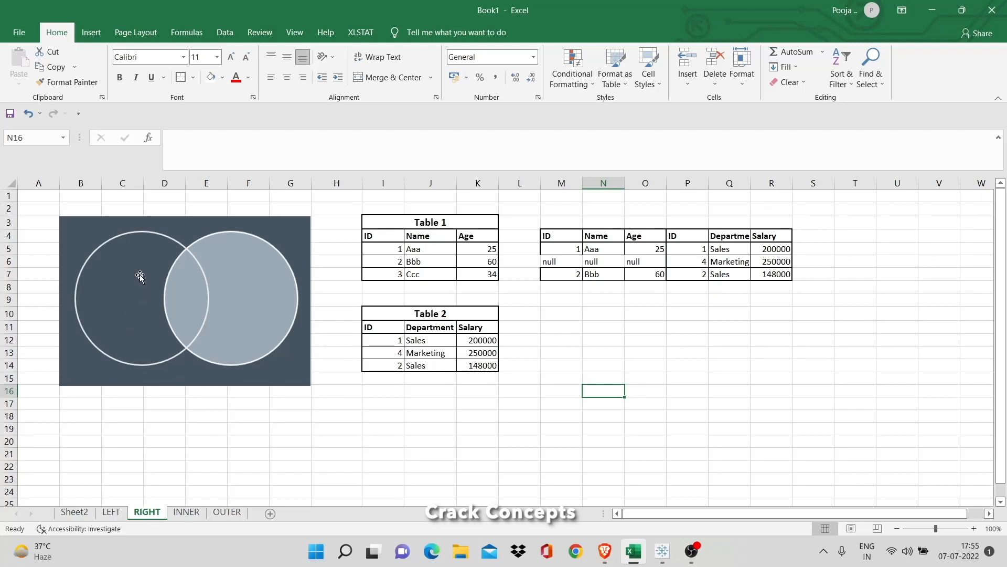
{"action": "mouse_move", "coordinate": [168, 524]}
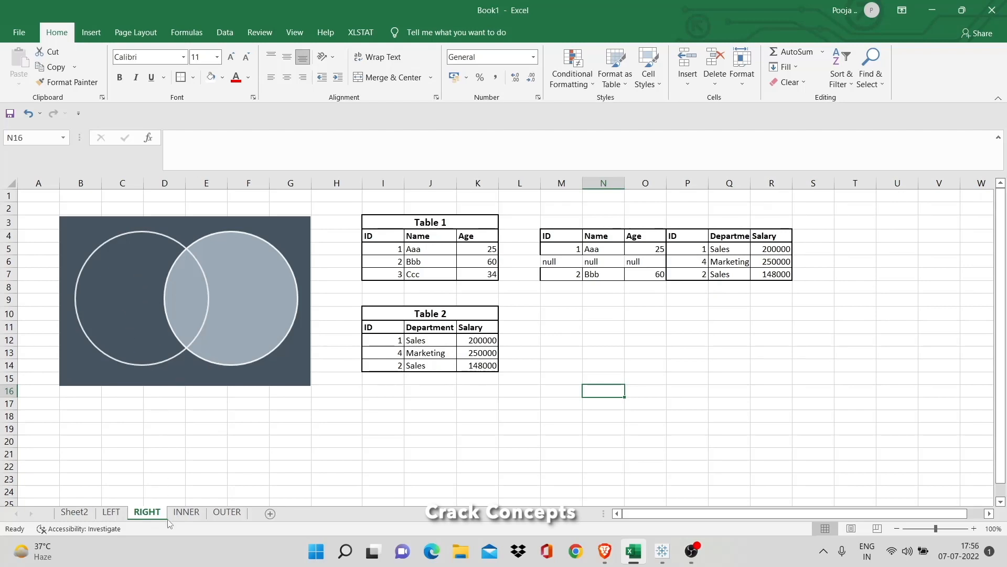
{"action": "left_click", "coordinate": [186, 511]}
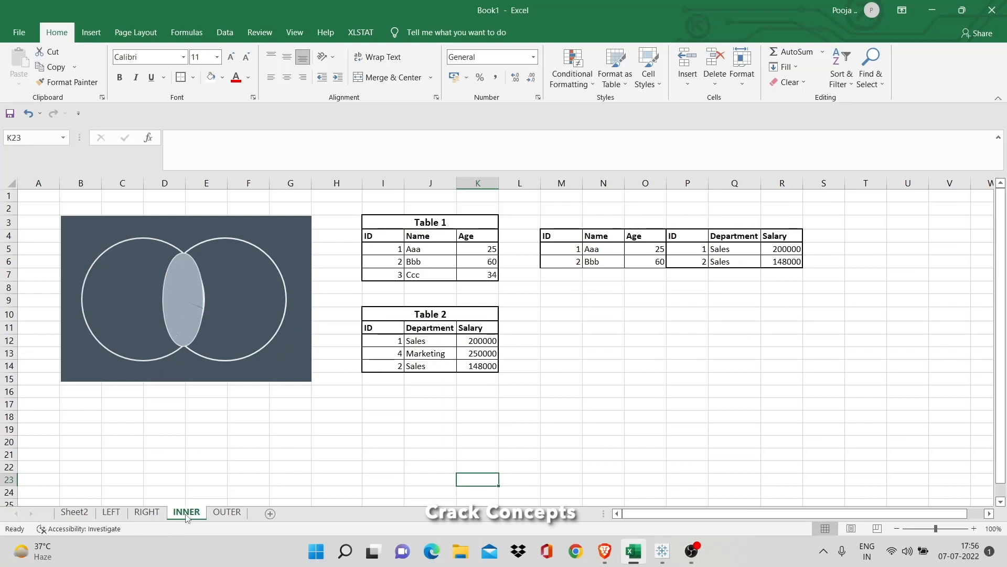
{"action": "mouse_move", "coordinate": [202, 243]}
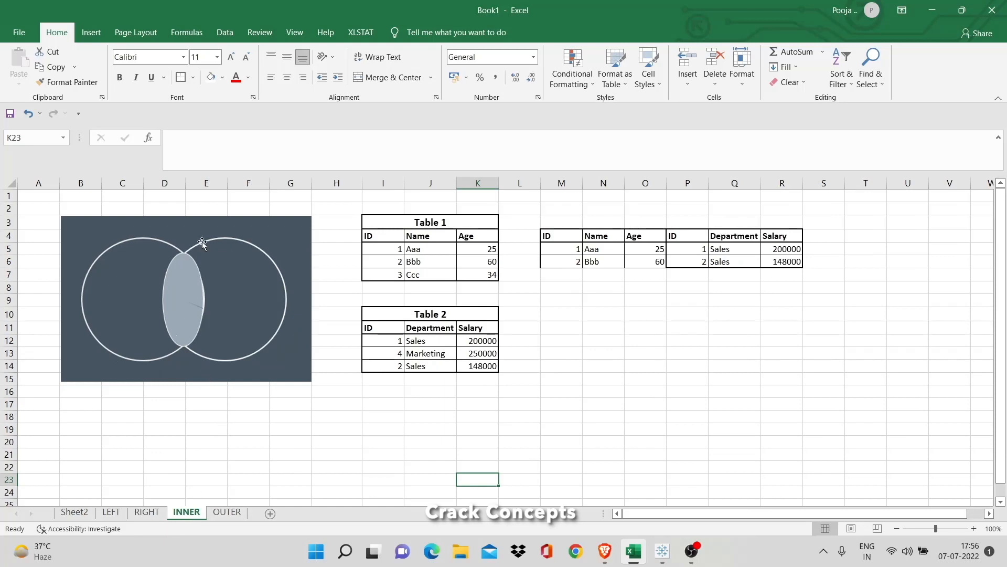
{"action": "mouse_move", "coordinate": [176, 334]}
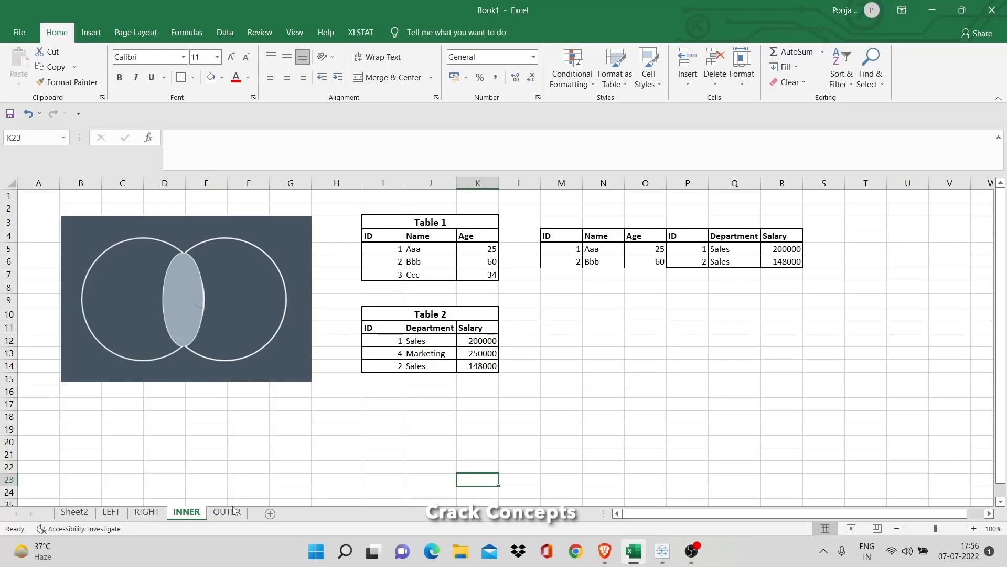
{"action": "left_click", "coordinate": [226, 511]}
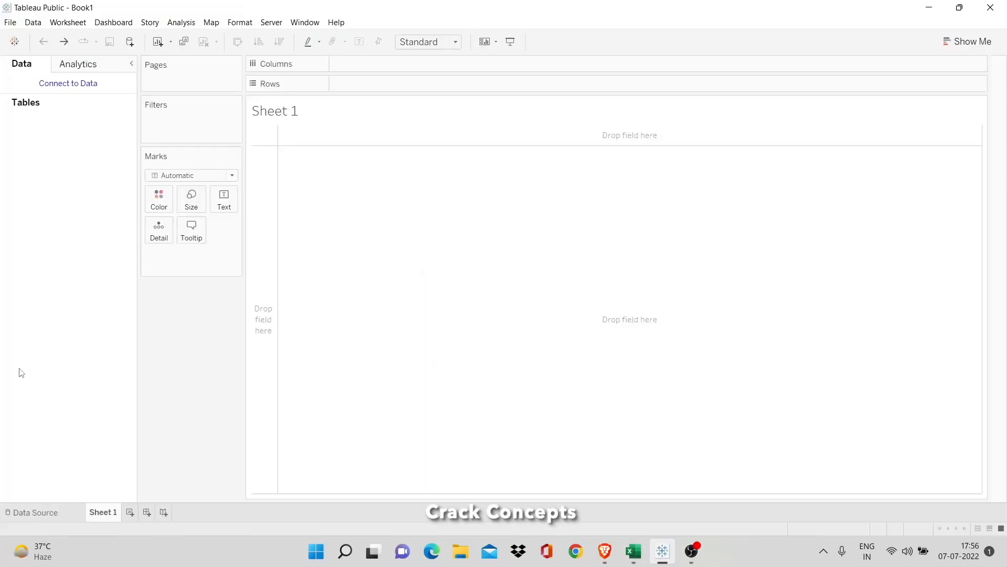
{"action": "mouse_move", "coordinate": [73, 282]}
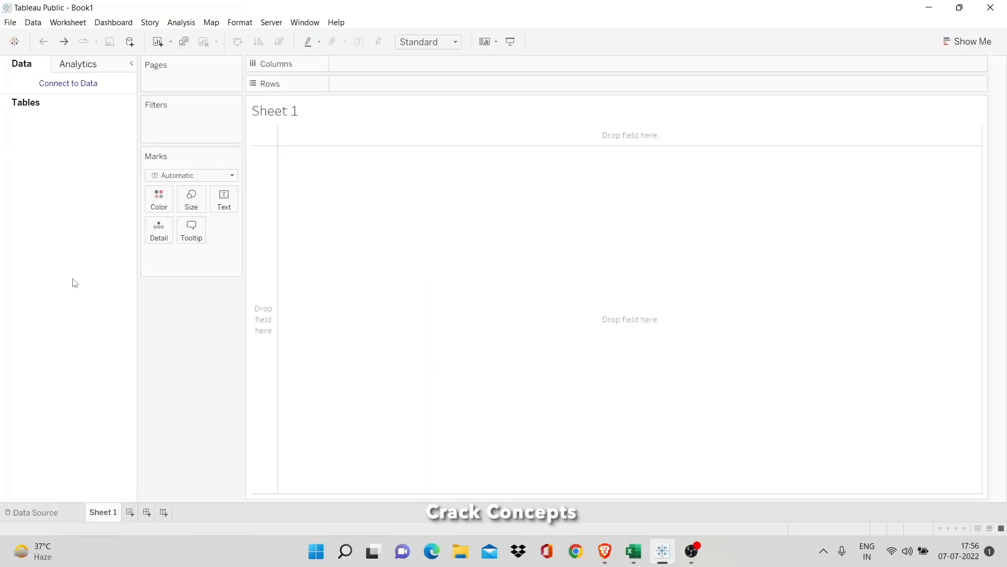
{"action": "mouse_move", "coordinate": [97, 248]}
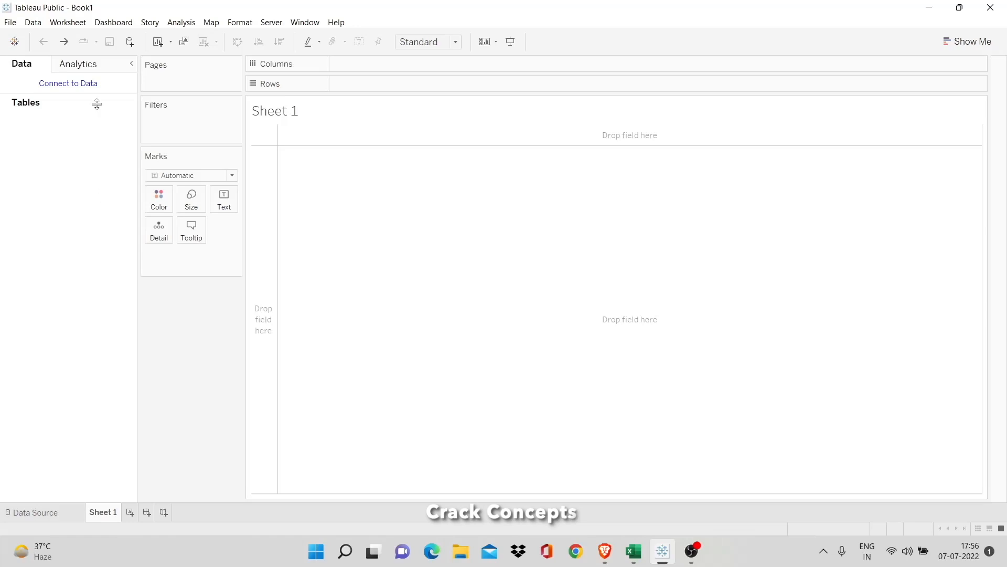
Bring up Connect to Data listing file and server data source types.
{"action": "left_click", "coordinate": [68, 83]}
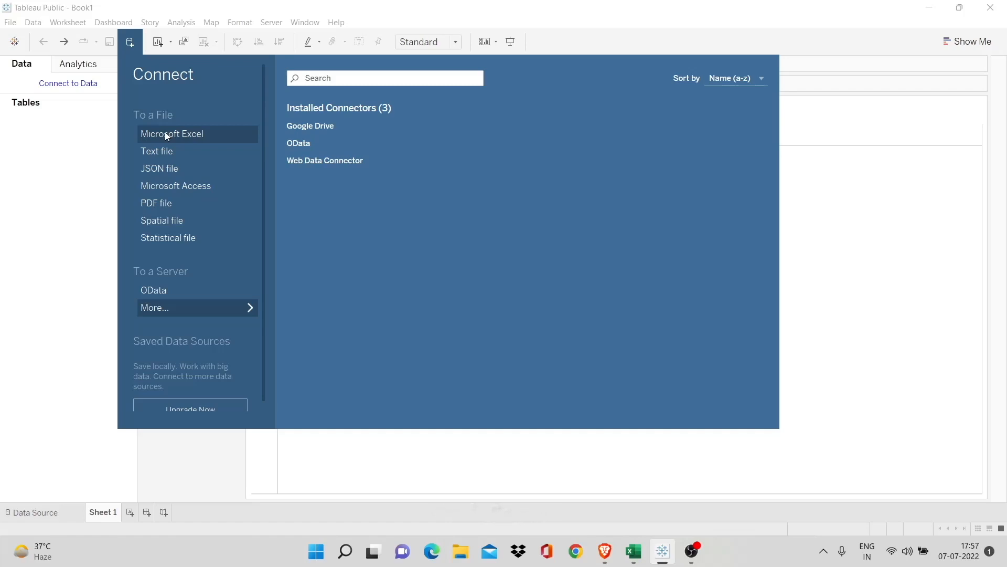
Connect to the Table 1 Excel workbook from the Desktop and start adding a second connection.
{"action": "left_click", "coordinate": [171, 134]}
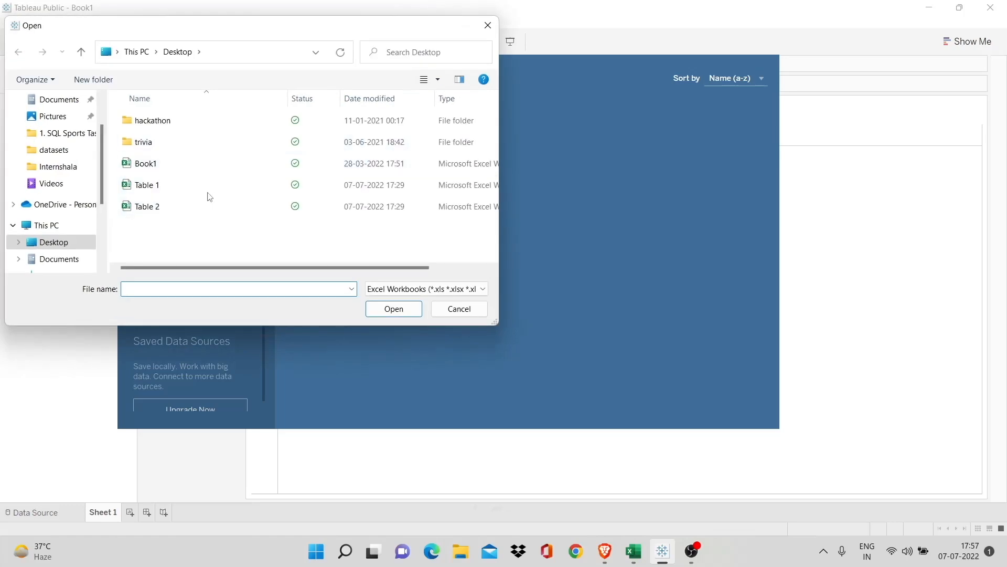
{"action": "left_click", "coordinate": [147, 185]}
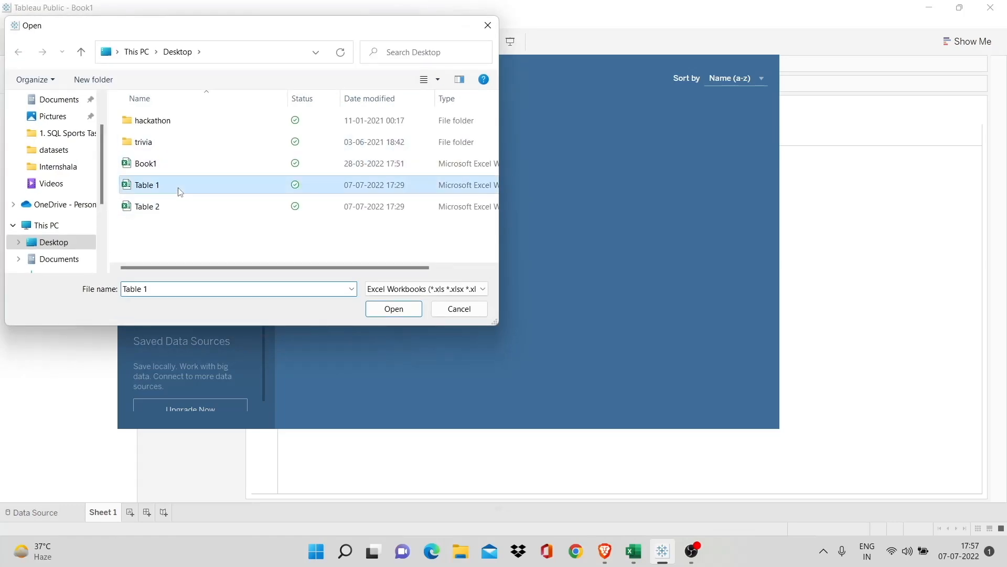
{"action": "left_click", "coordinate": [393, 308]}
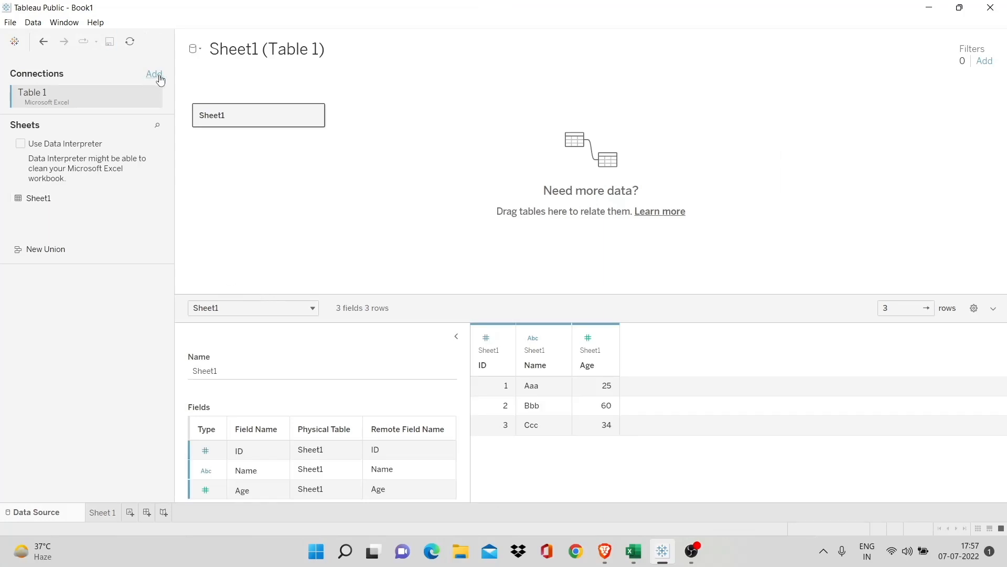
{"action": "left_click", "coordinate": [154, 74]}
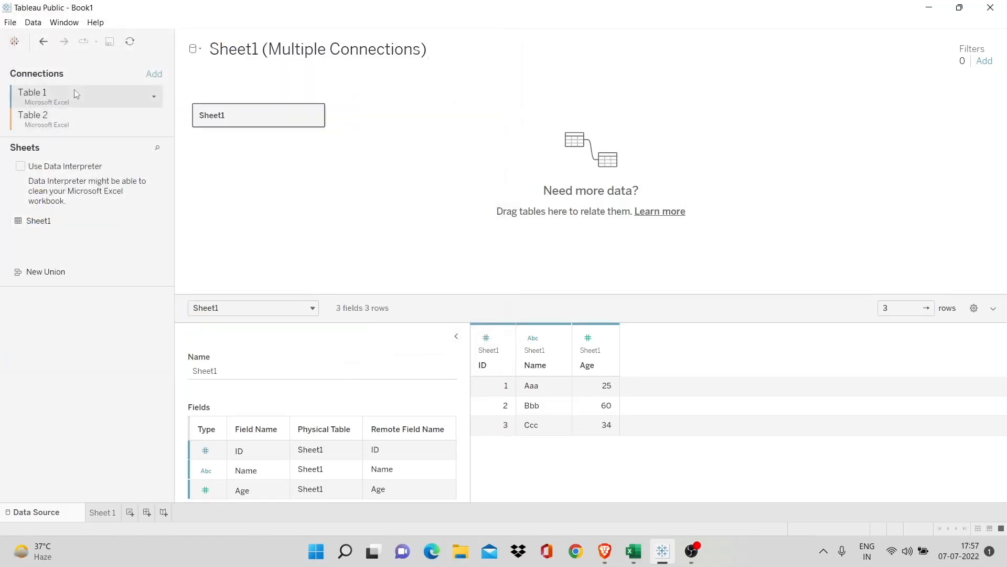
{"action": "mouse_move", "coordinate": [258, 115]}
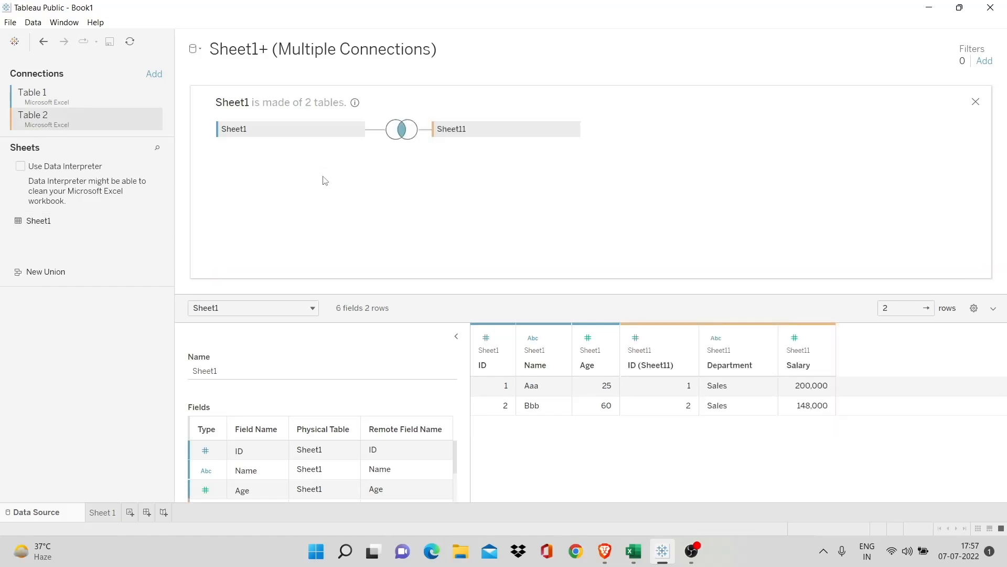
{"action": "mouse_move", "coordinate": [402, 130]}
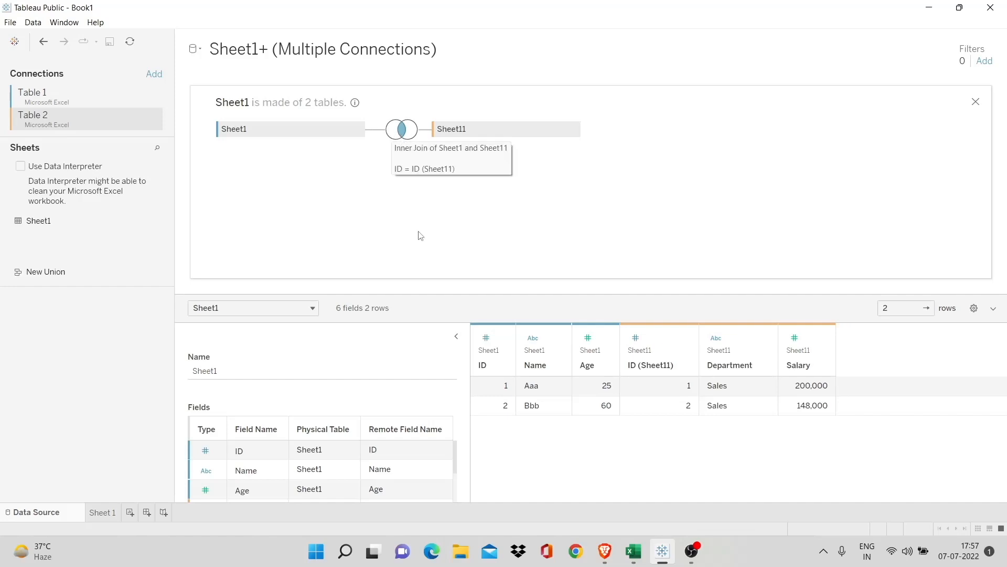
{"action": "mouse_move", "coordinate": [412, 145]}
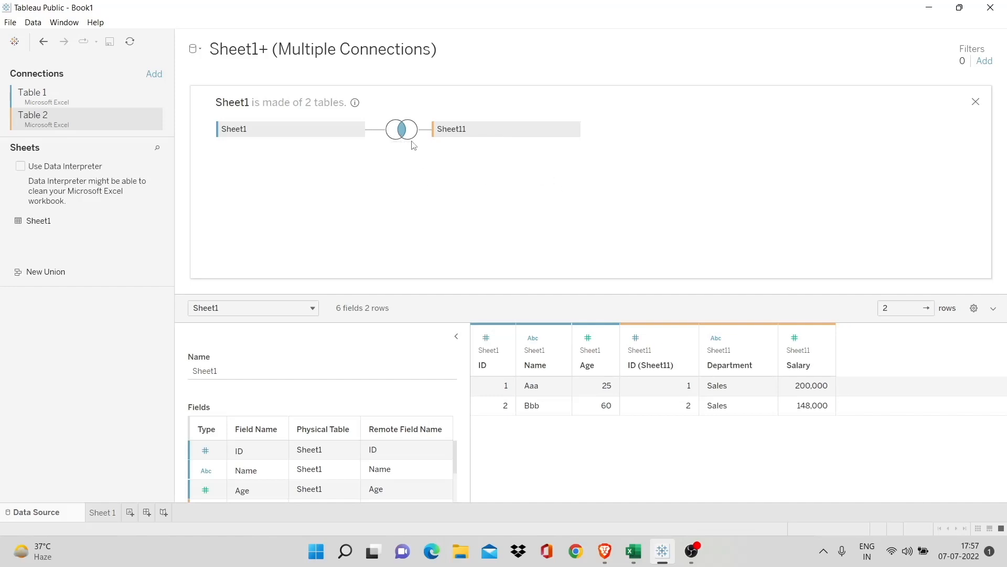
{"action": "mouse_move", "coordinate": [402, 130]}
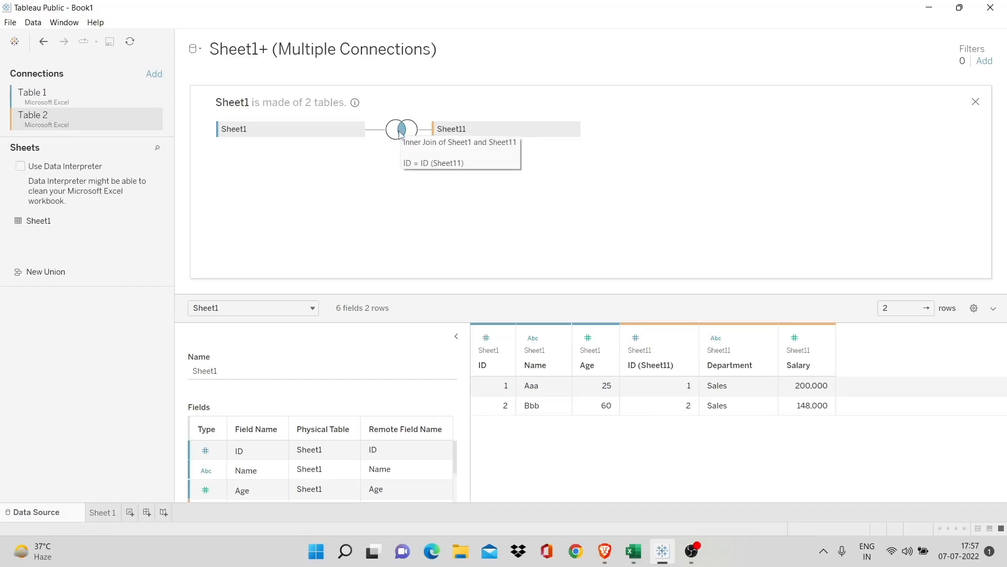
Cycle the join between the two sheets through right and full outer, ending on inner (Aaa, Bbb).
{"action": "left_click", "coordinate": [400, 129]}
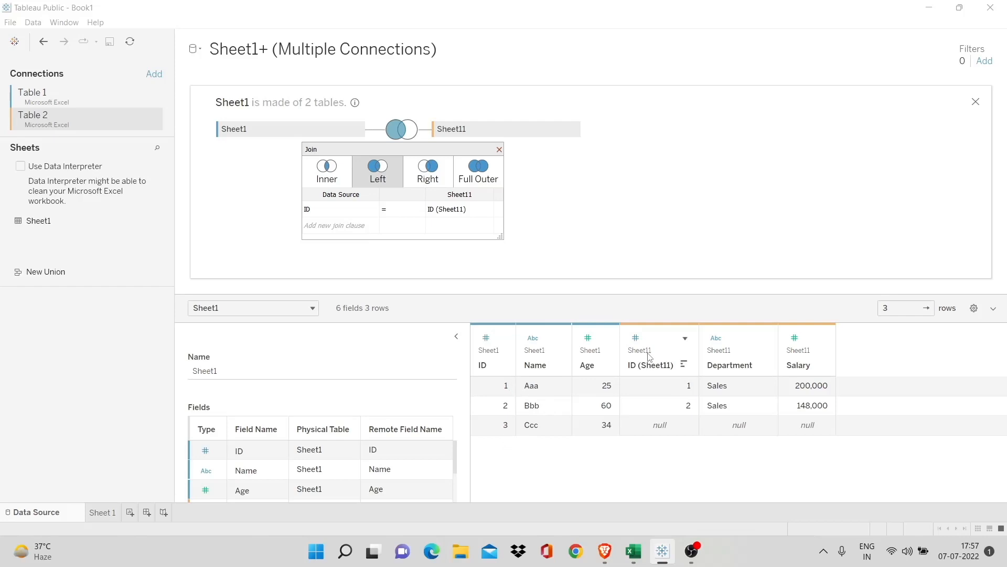
{"action": "mouse_move", "coordinate": [705, 395]}
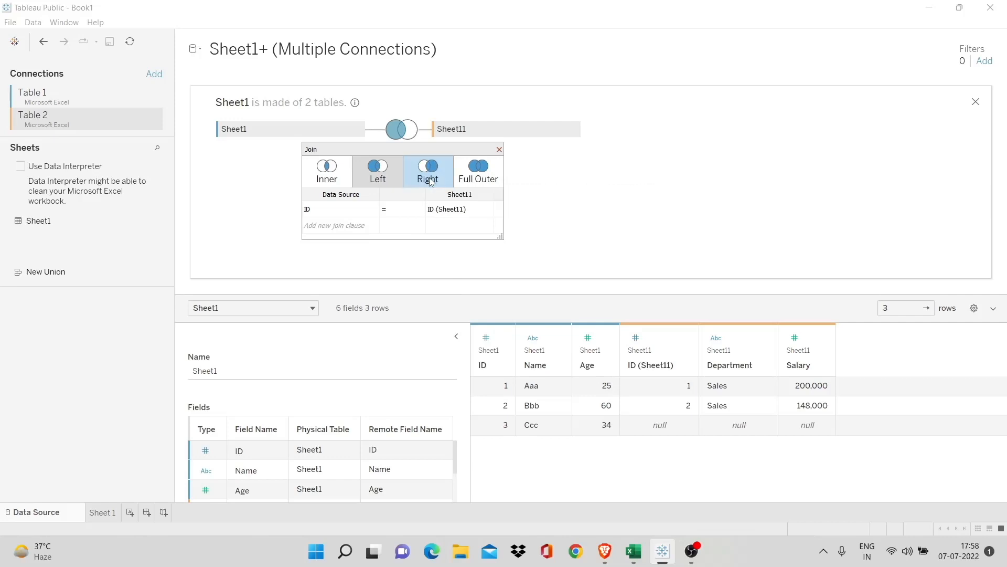
{"action": "left_click", "coordinate": [427, 165]}
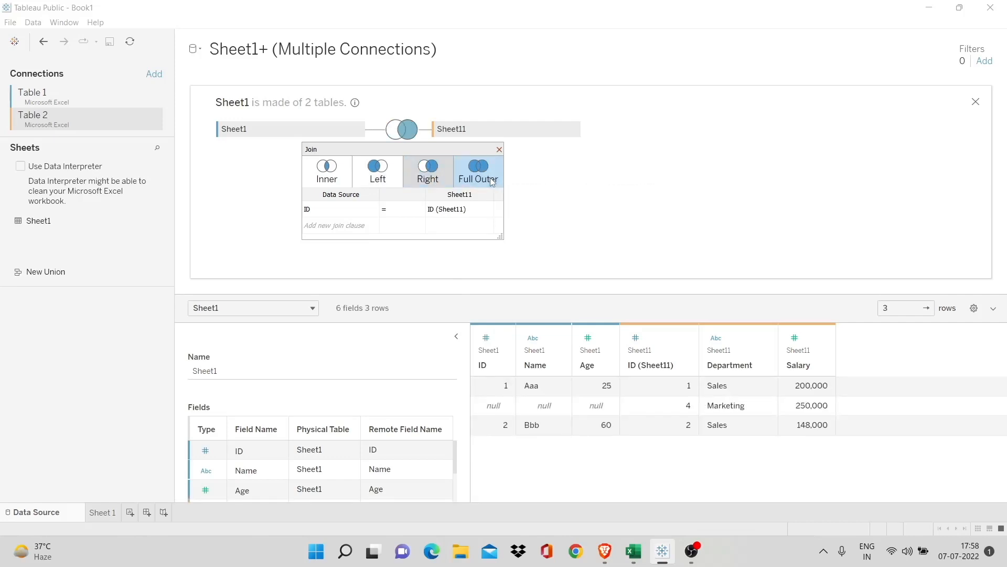
{"action": "left_click", "coordinate": [427, 170]}
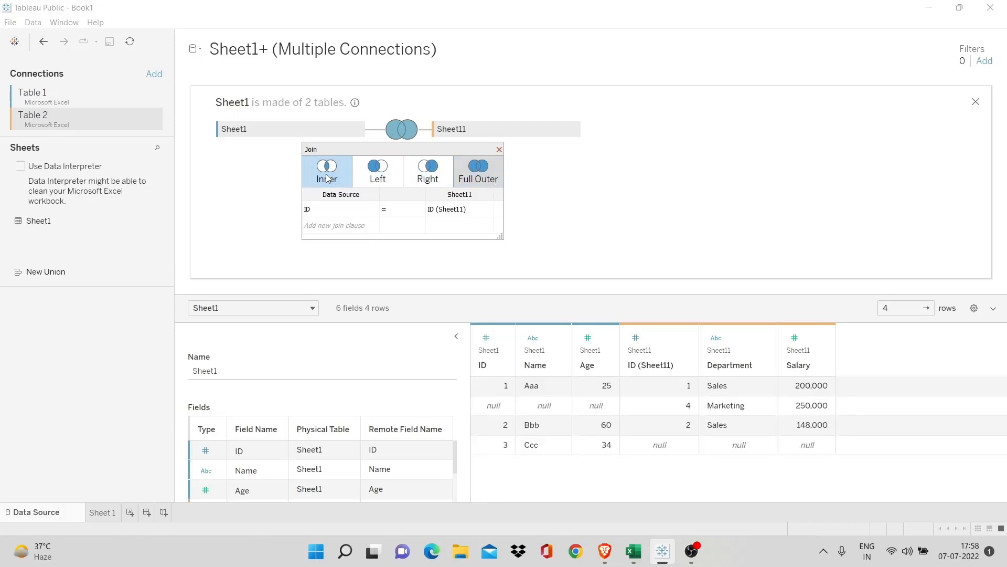
{"action": "left_click", "coordinate": [327, 171]}
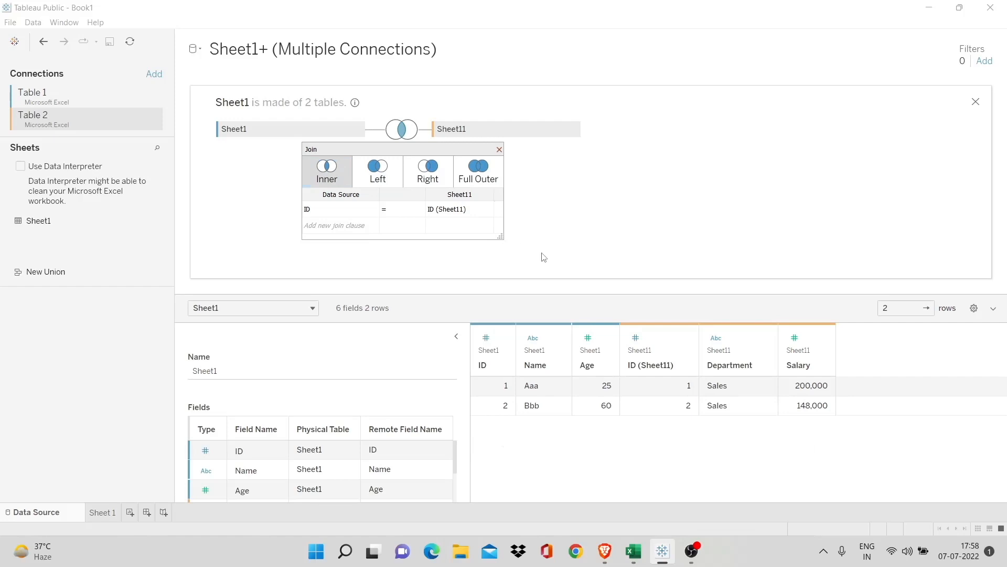